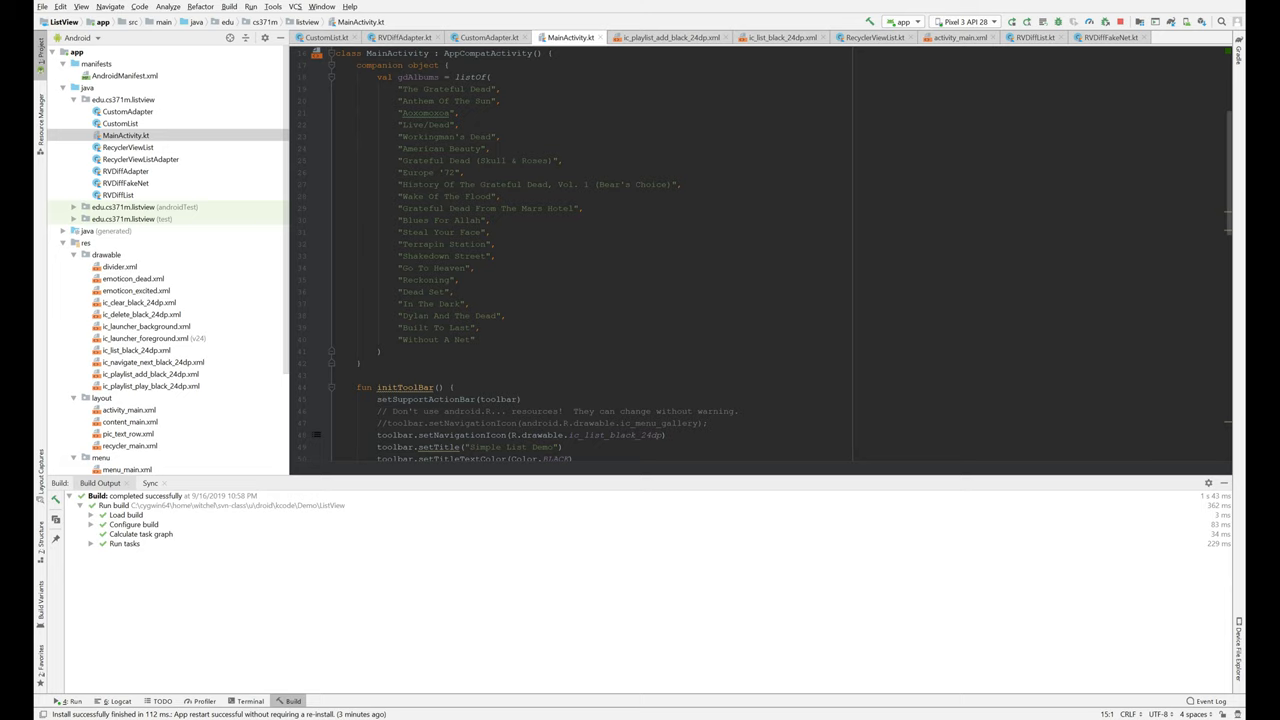
Open activity_main.xml and review its toolbar and ListView XML beside the preview
{"action": "left_click", "coordinate": [516, 196]}
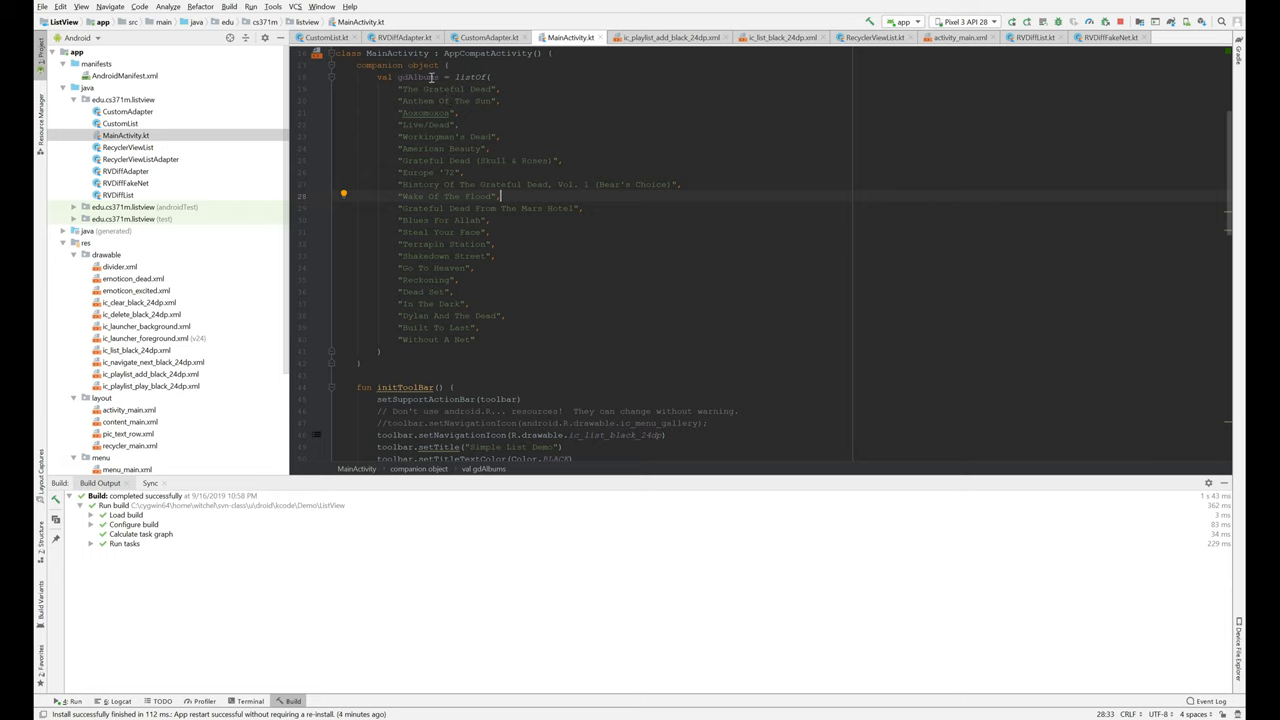
{"action": "mouse_move", "coordinate": [343, 97]}
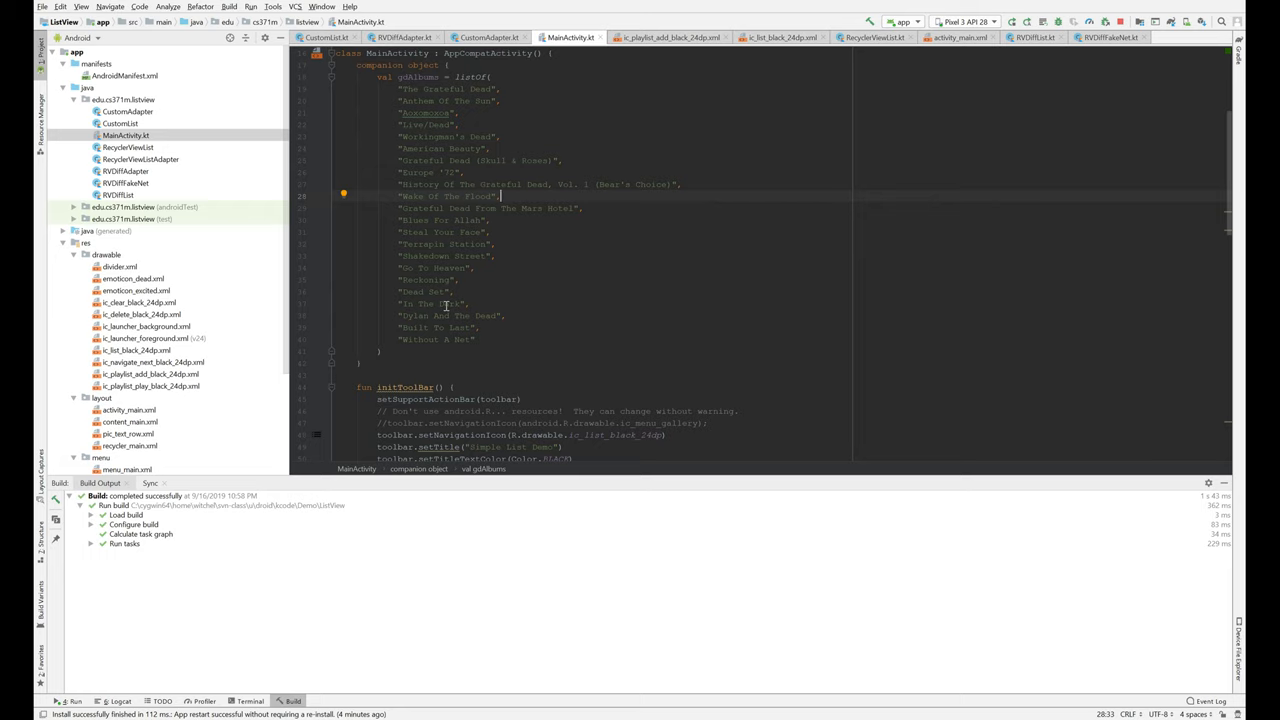
{"action": "scroll", "scroll_direction": "down", "scroll_amount": 3}
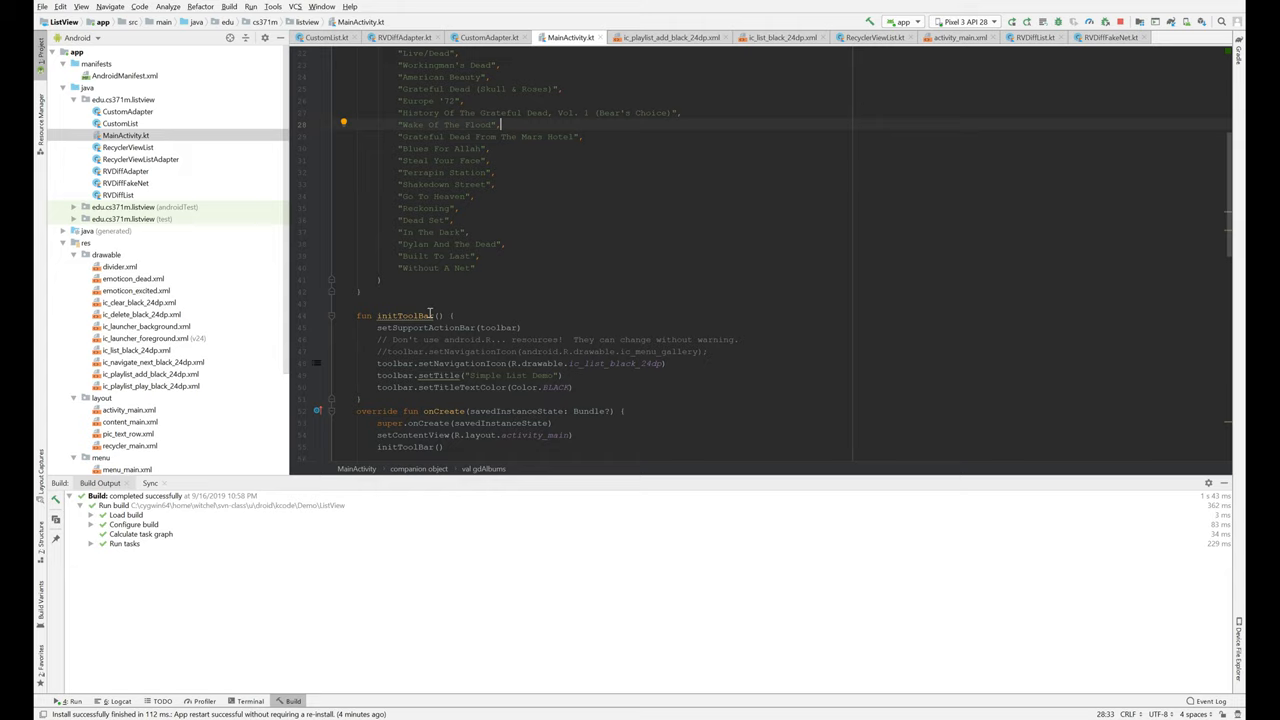
{"action": "scroll", "scroll_direction": "down", "scroll_amount": 3}
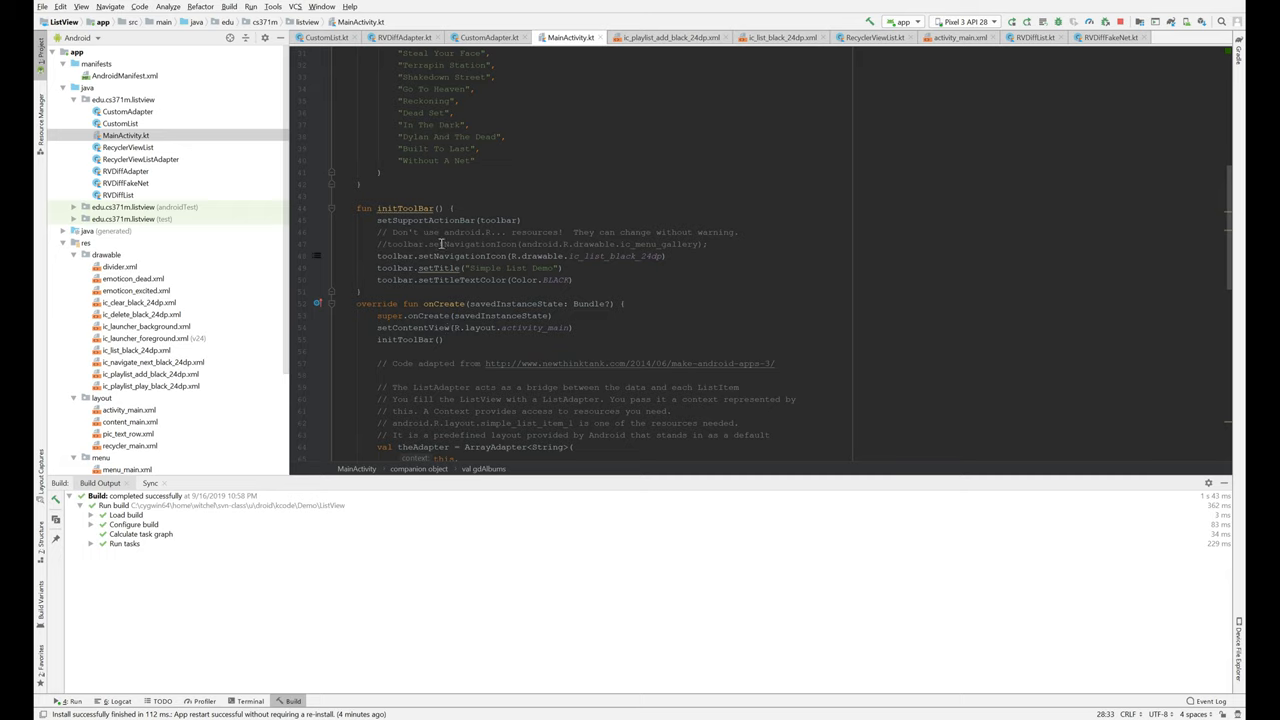
{"action": "mouse_move", "coordinate": [622, 260]}
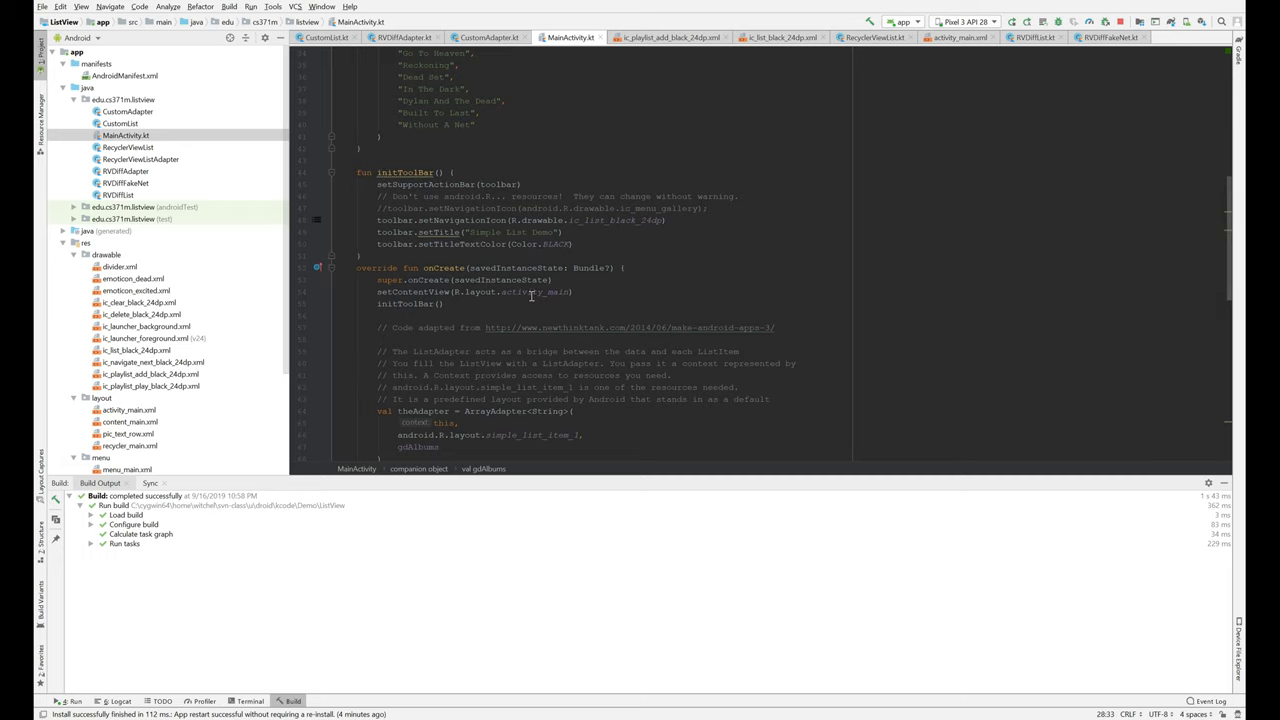
{"action": "double_click", "coordinate": [530, 292]}
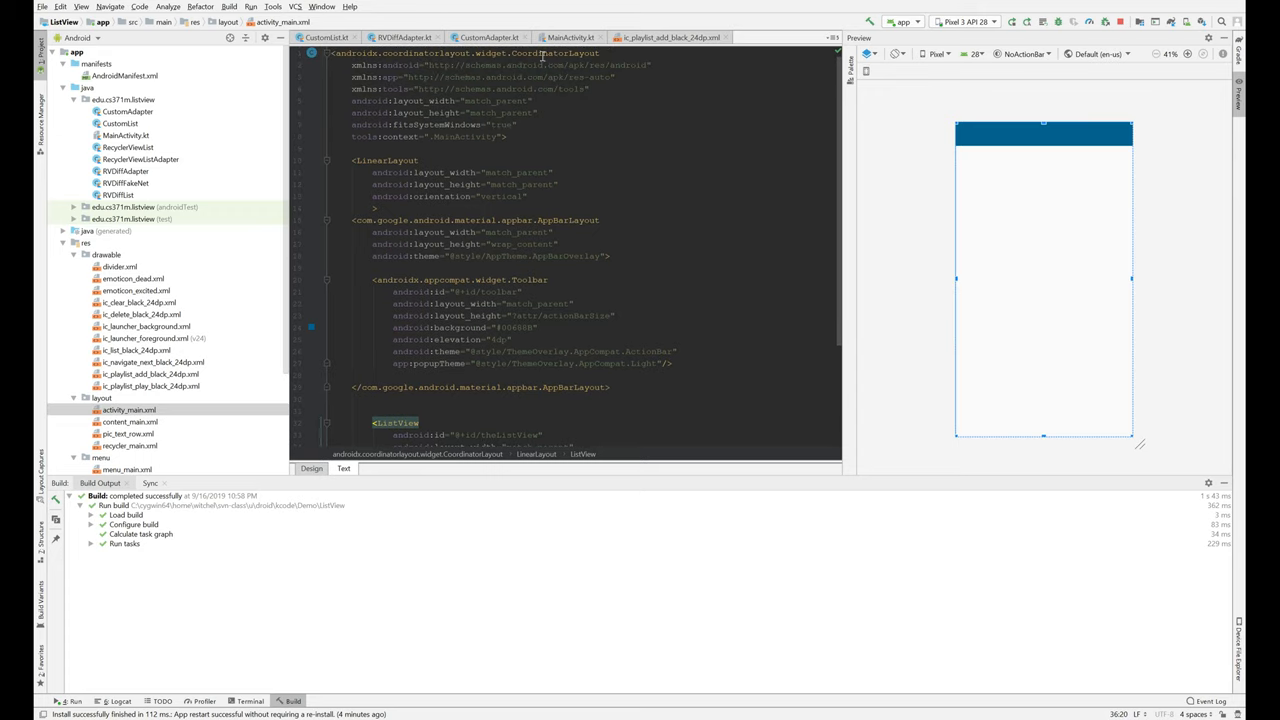
{"action": "mouse_move", "coordinate": [658, 143]}
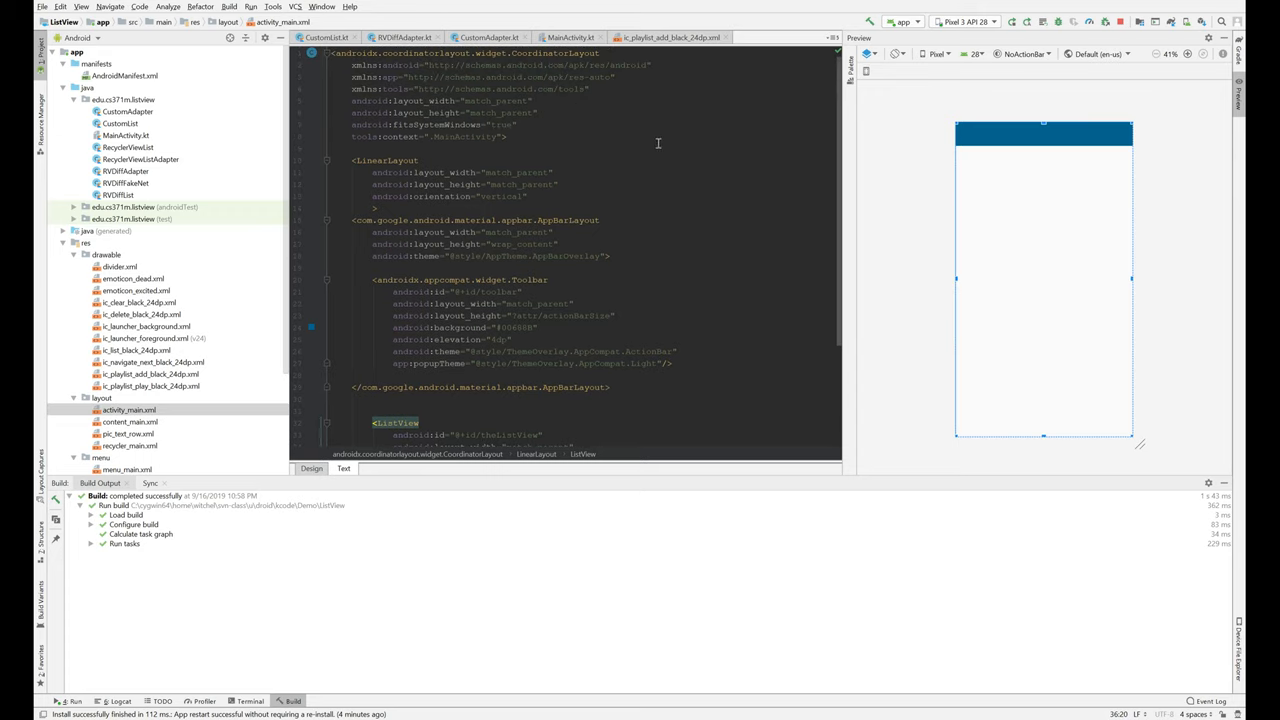
{"action": "mouse_move", "coordinate": [497, 78]}
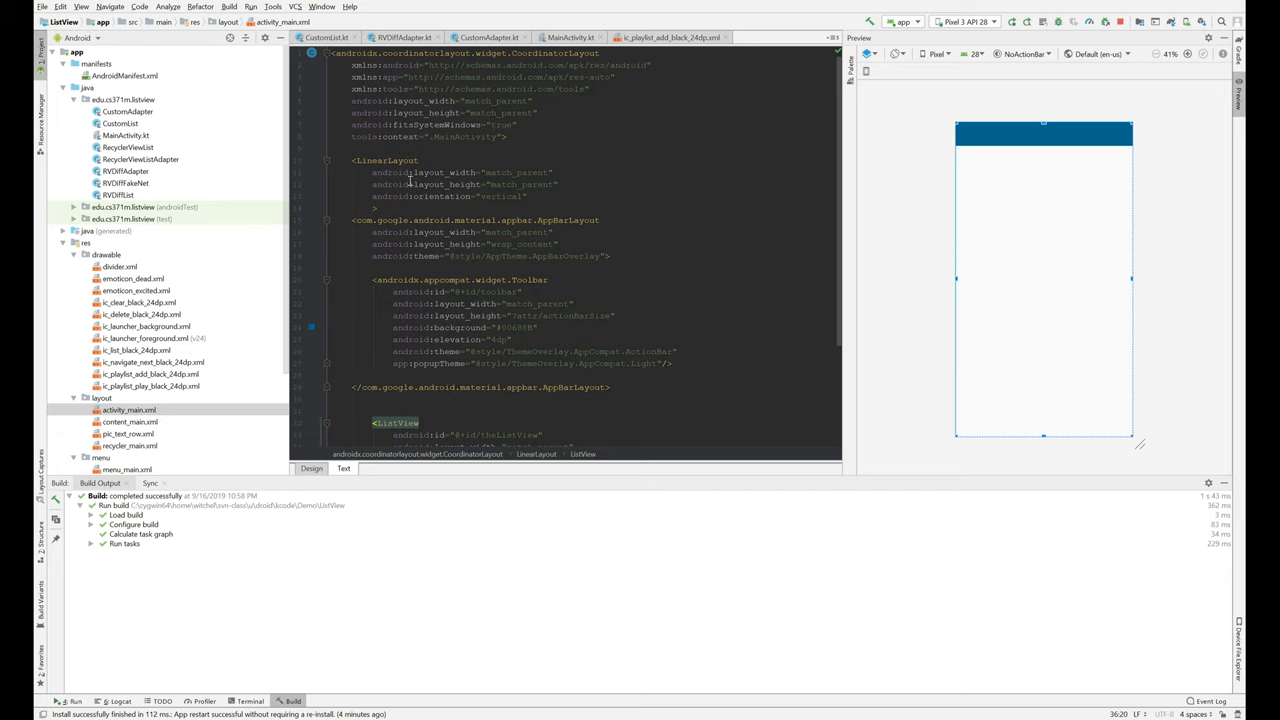
{"action": "scroll", "scroll_direction": "down", "scroll_amount": 3}
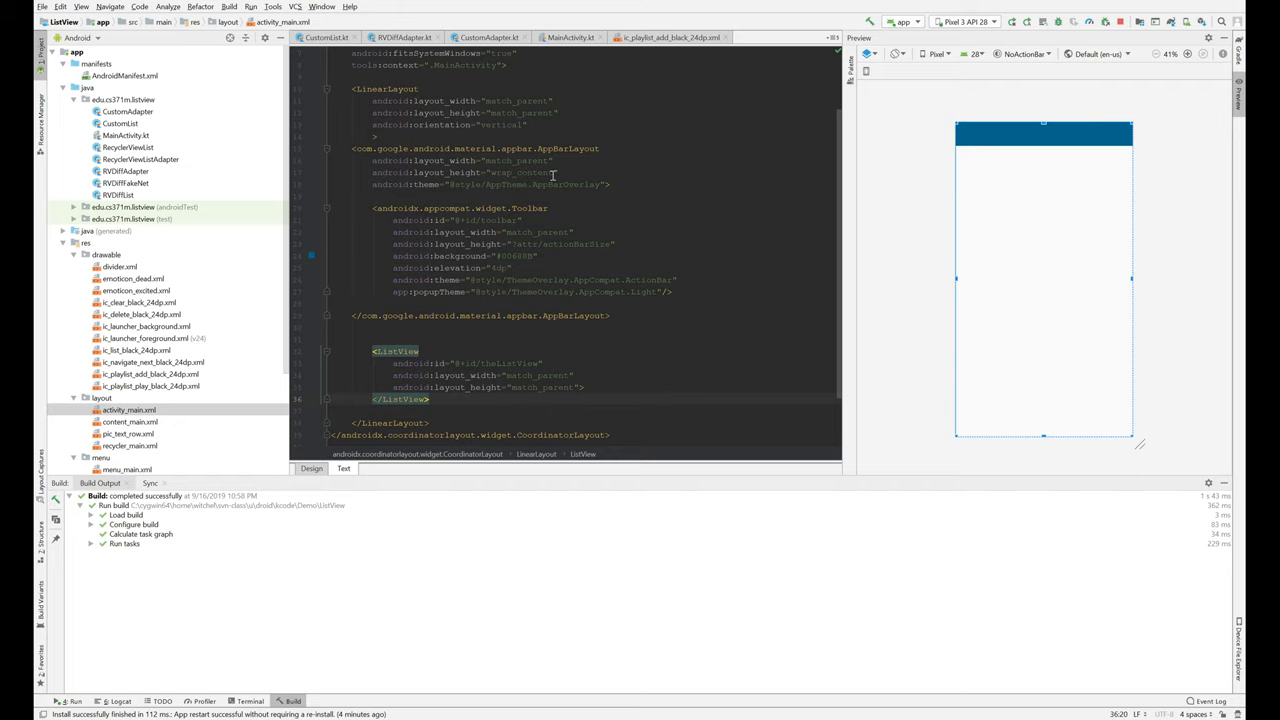
{"action": "scroll", "scroll_direction": "down", "scroll_amount": 3}
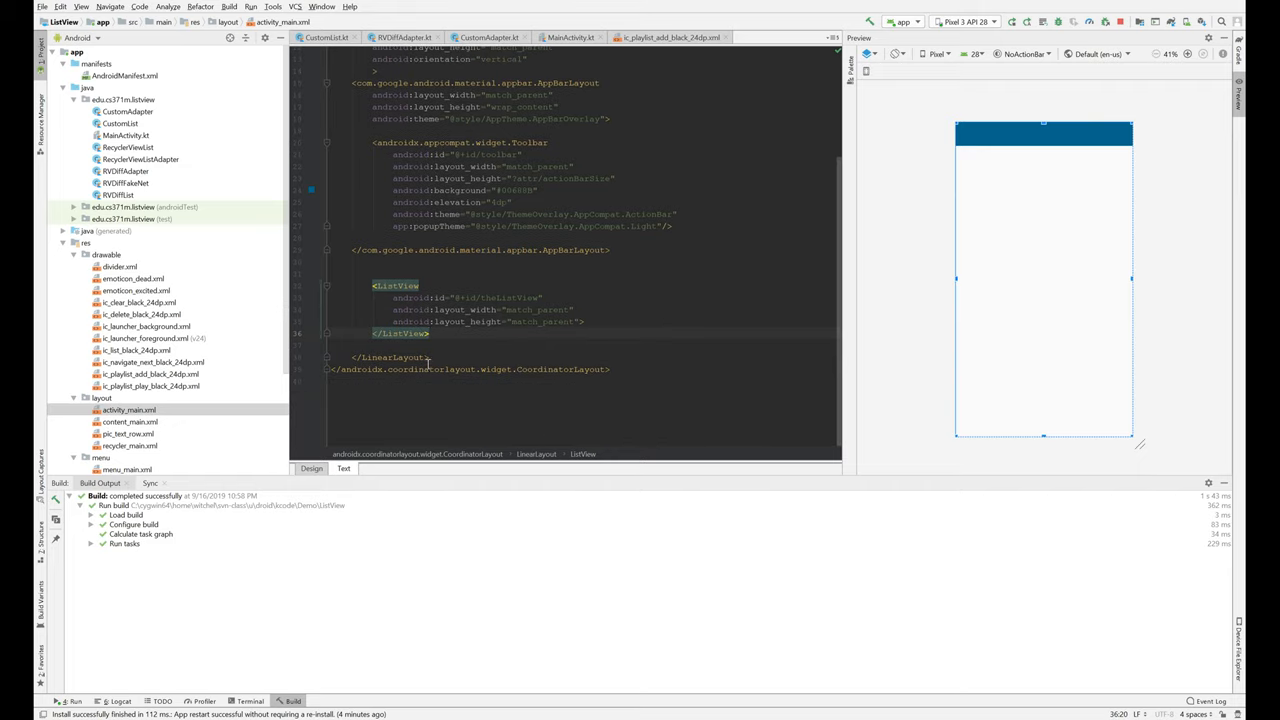
{"action": "mouse_move", "coordinate": [523, 309]}
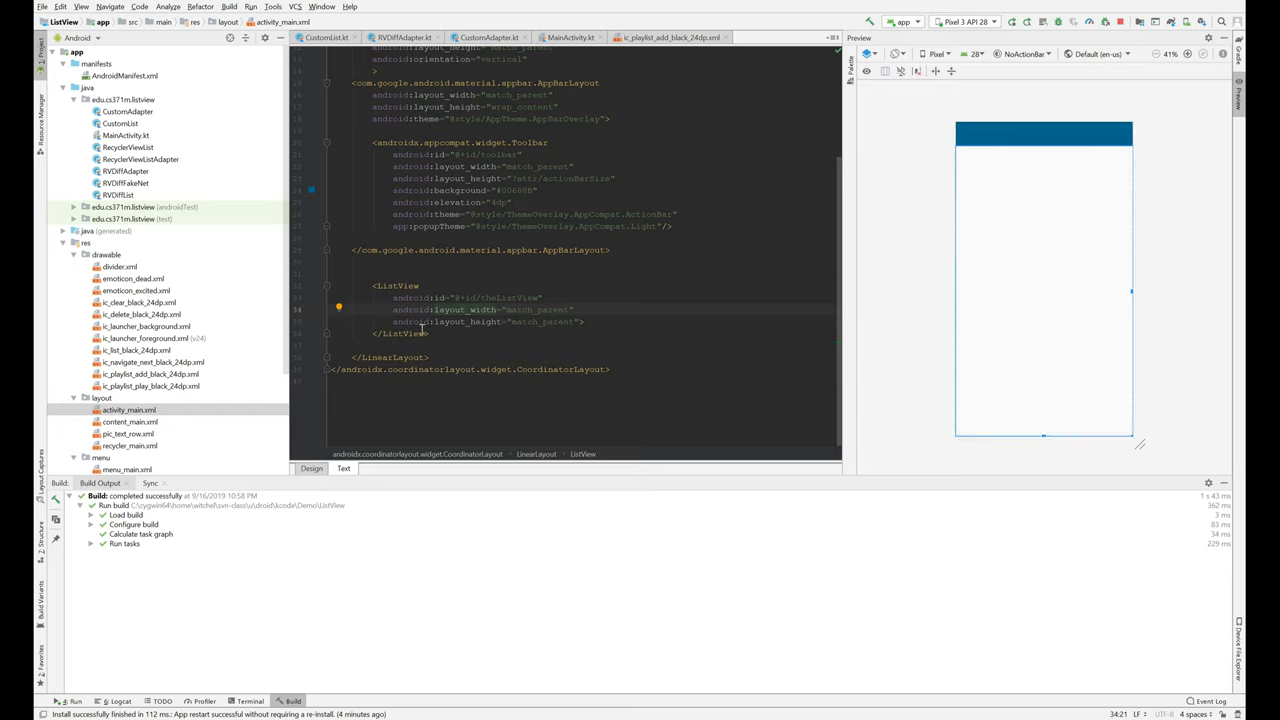
{"action": "mouse_move", "coordinate": [567, 246]}
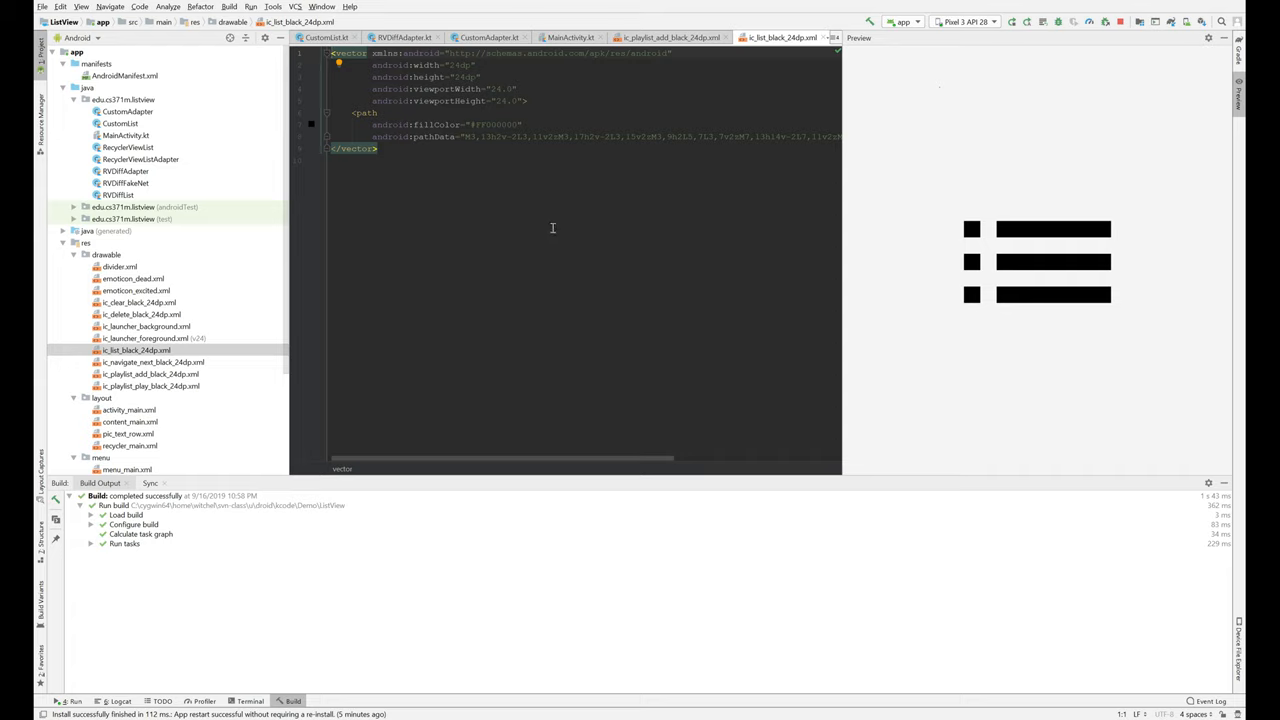
{"action": "mouse_move", "coordinate": [1041, 263]}
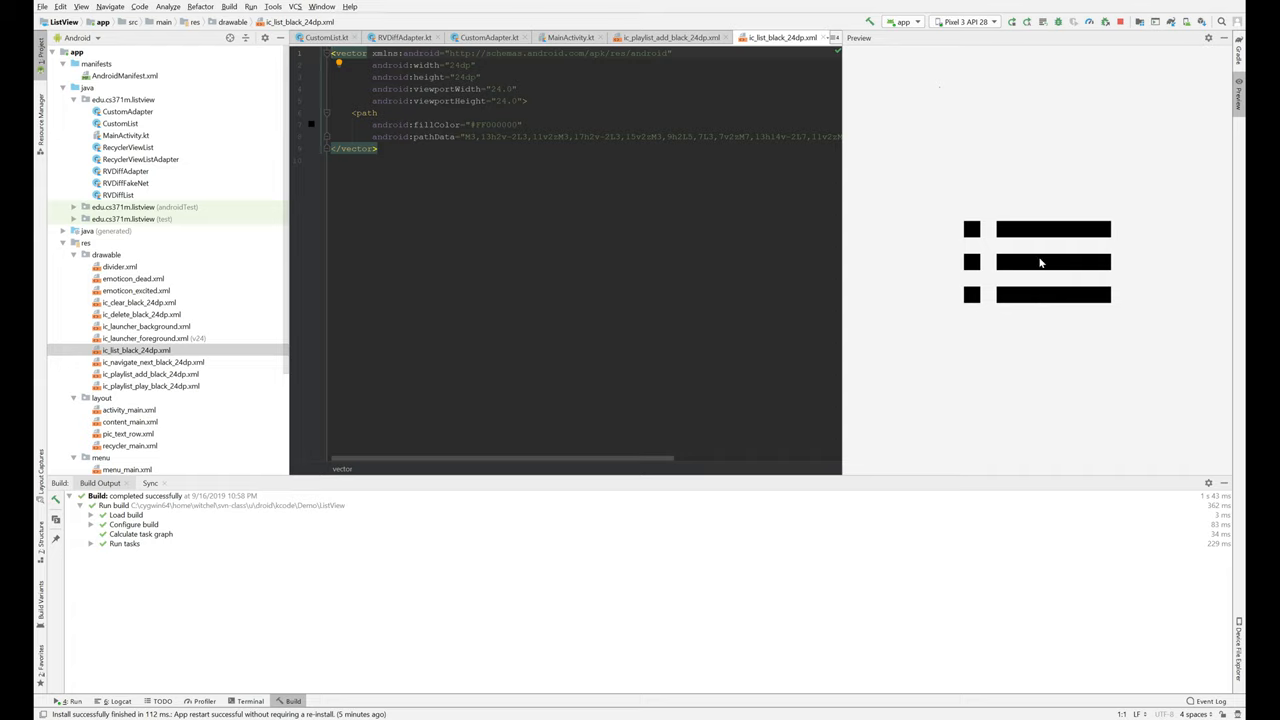
{"action": "mouse_move", "coordinate": [959, 270]}
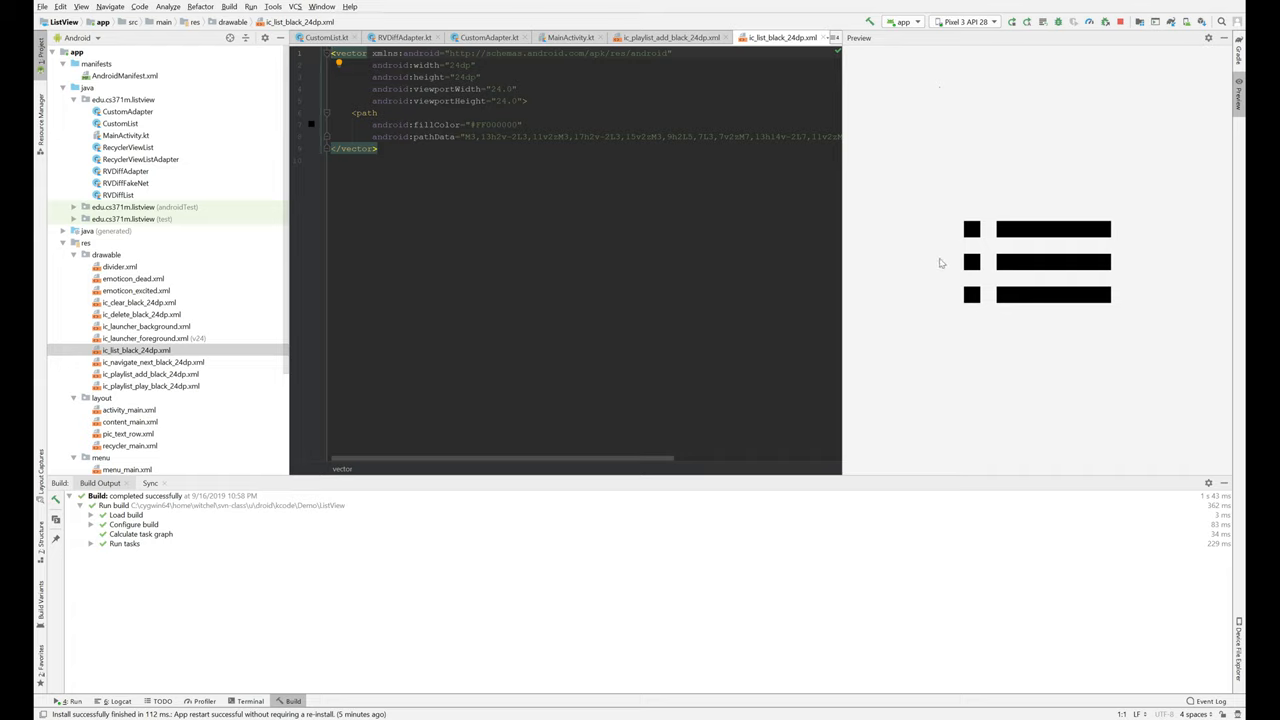
{"action": "mouse_move", "coordinate": [957, 268]}
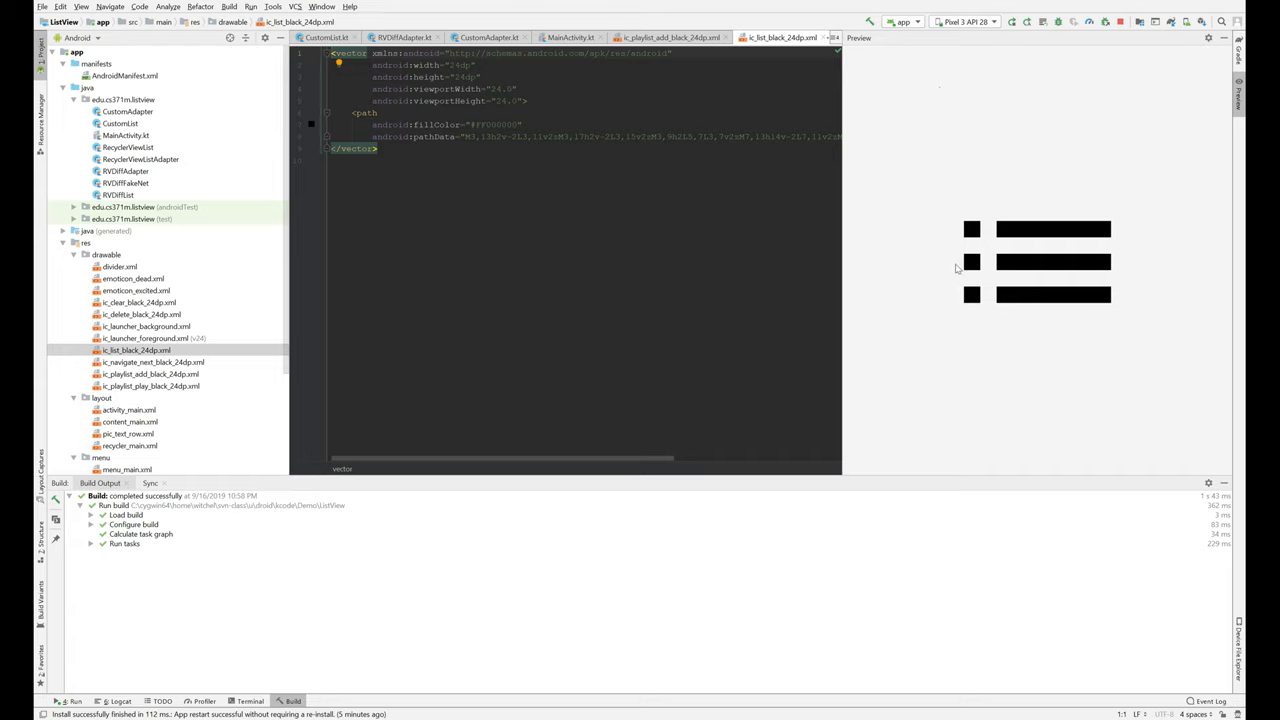
{"action": "mouse_move", "coordinate": [322, 273]}
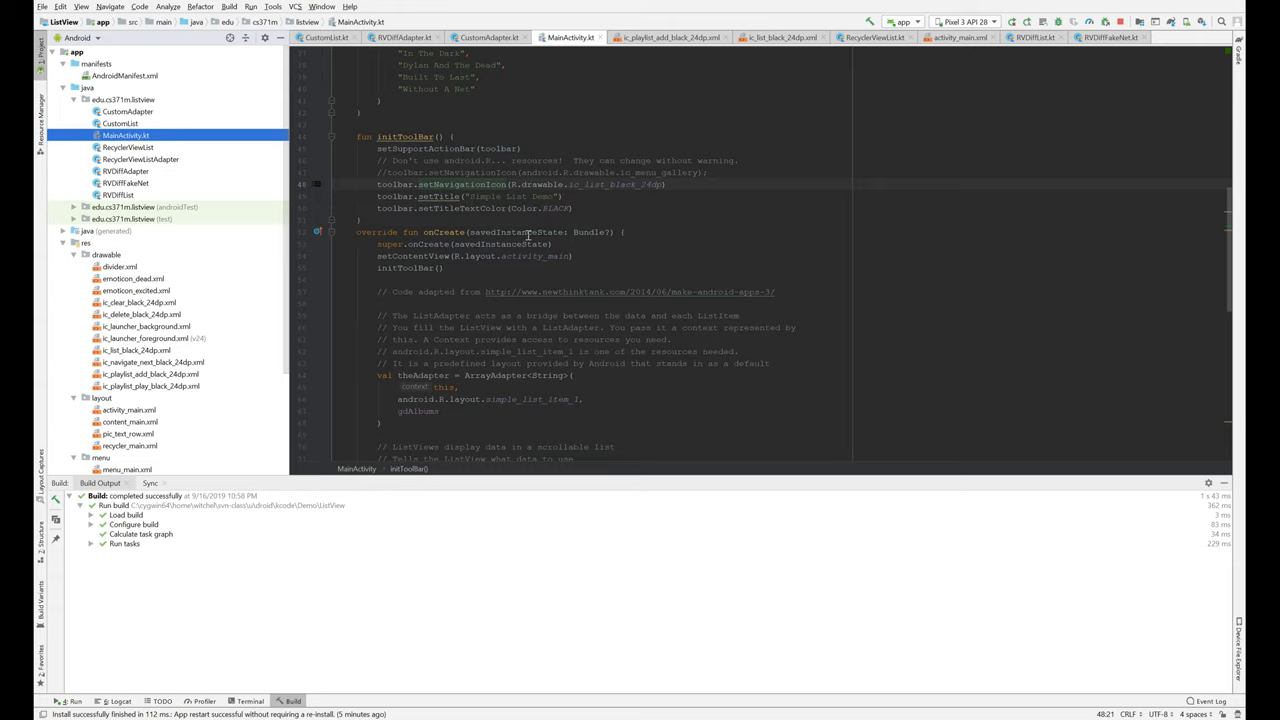
Scroll MainActivity.kt to the ArrayAdapter, onItemClickListener and onCreateOptionsMenu code
{"action": "scroll", "scroll_direction": "down", "scroll_amount": 3}
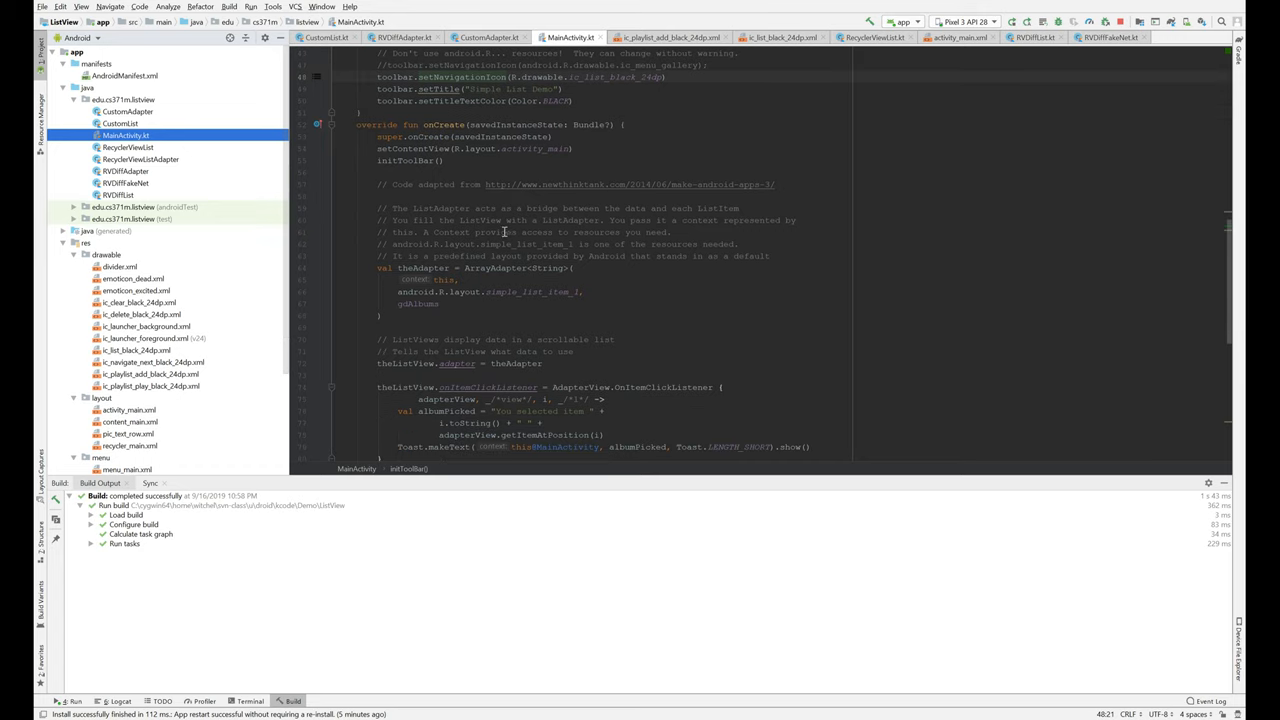
{"action": "scroll", "scroll_direction": "down", "scroll_amount": 3}
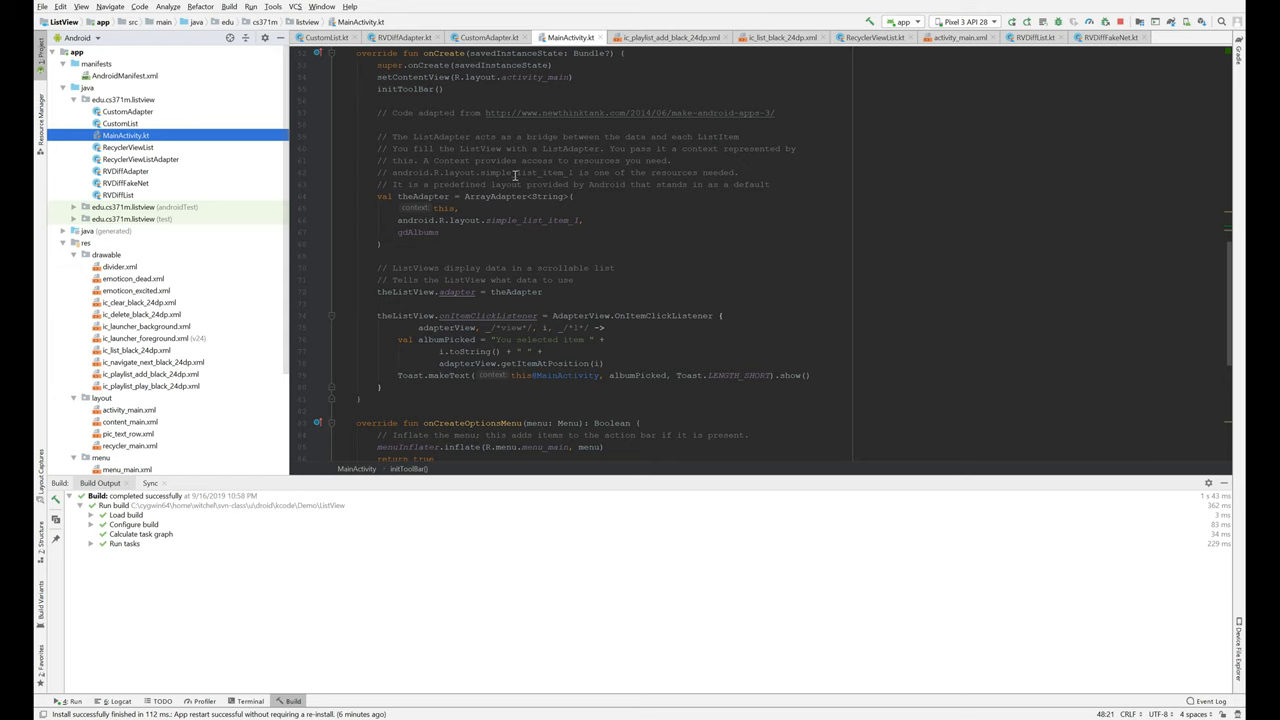
{"action": "mouse_move", "coordinate": [418, 197]}
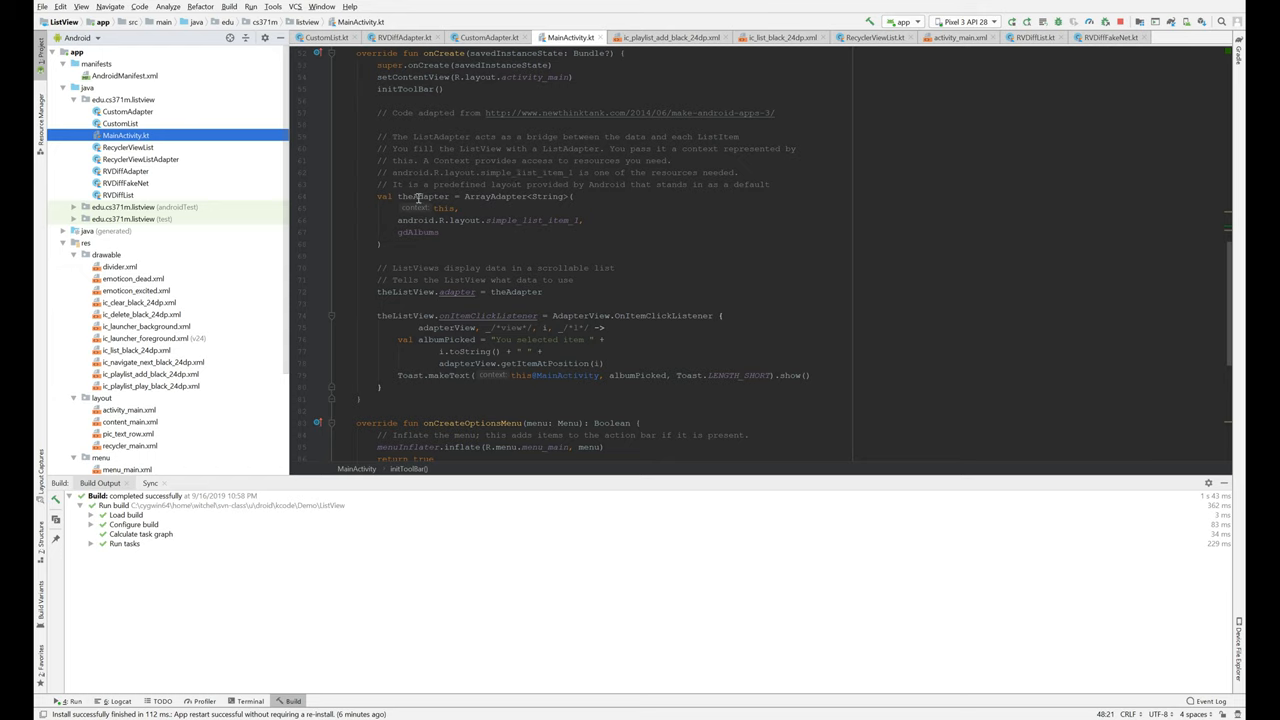
{"action": "double_click", "coordinate": [413, 196]}
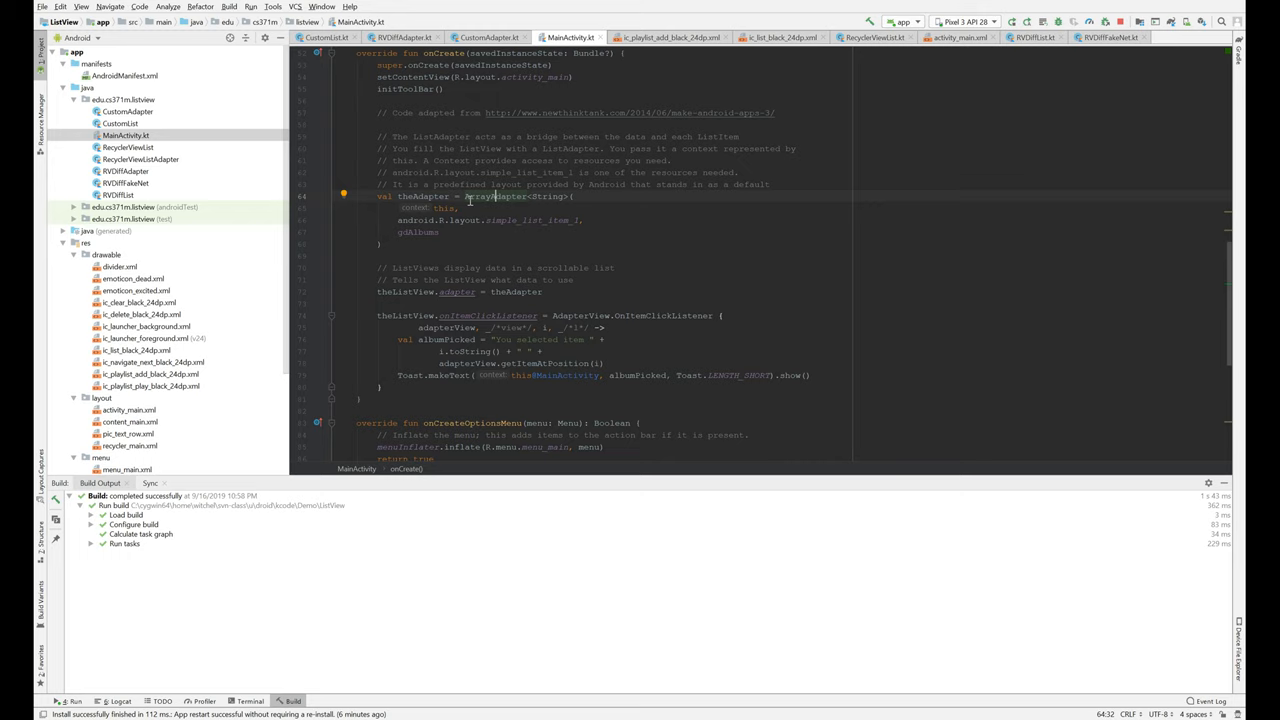
{"action": "mouse_move", "coordinate": [576, 204]}
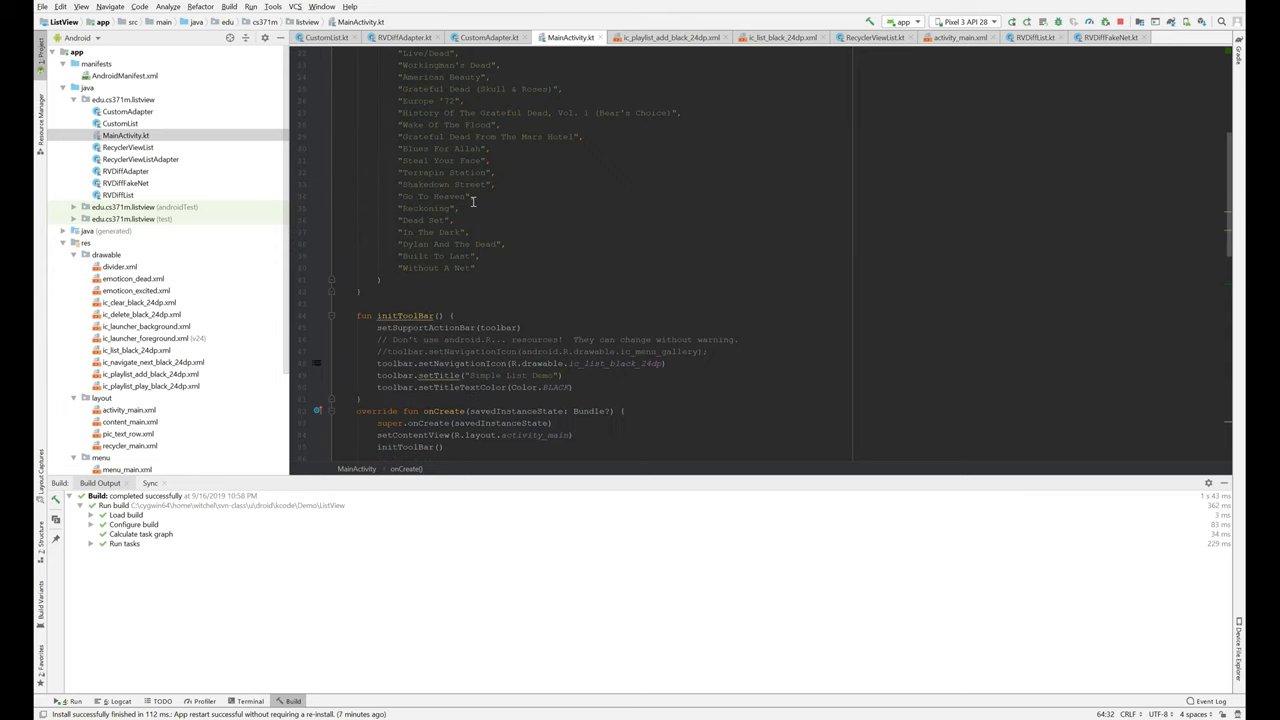
{"action": "scroll", "scroll_direction": "down", "scroll_amount": 3}
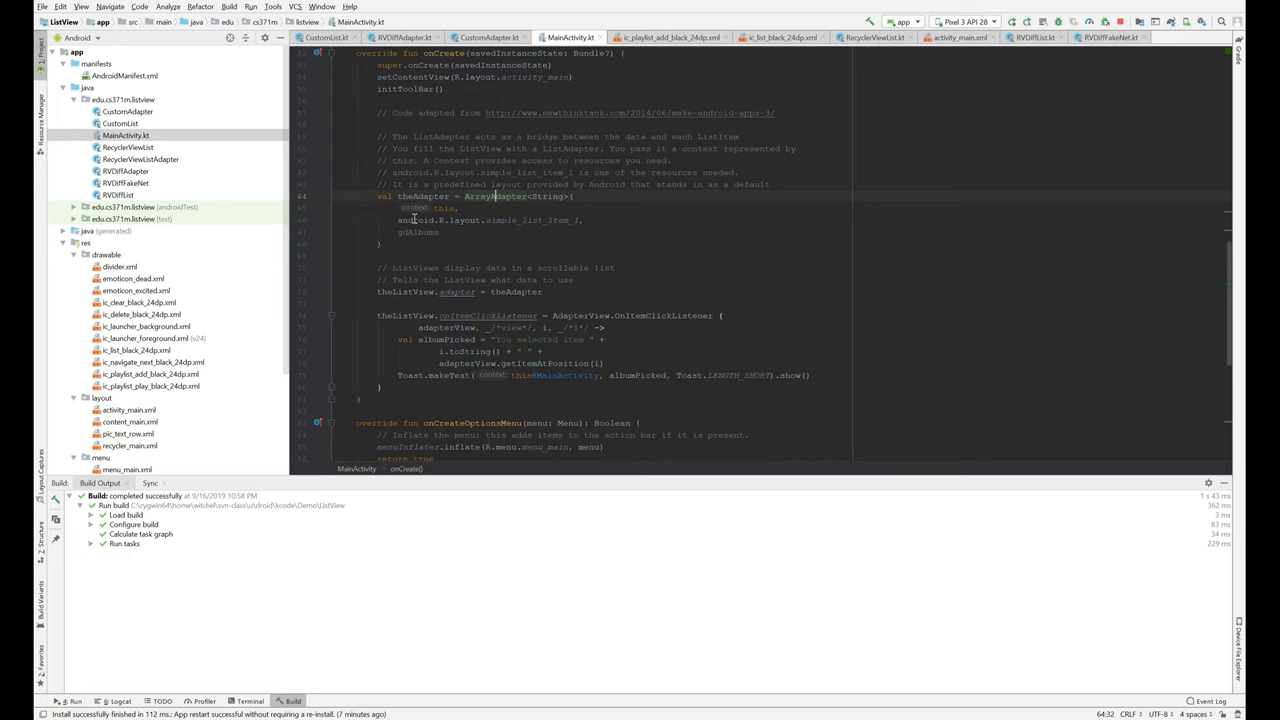
{"action": "mouse_move", "coordinate": [442, 231]}
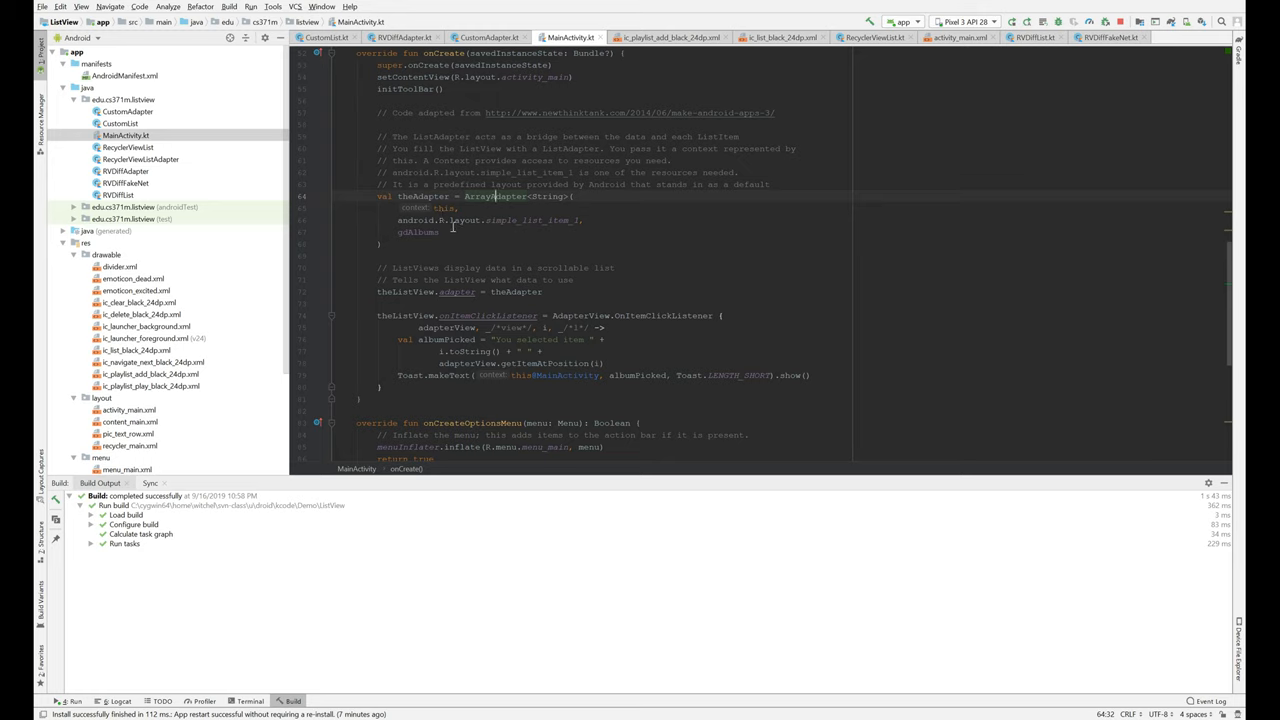
{"action": "mouse_move", "coordinate": [511, 225]}
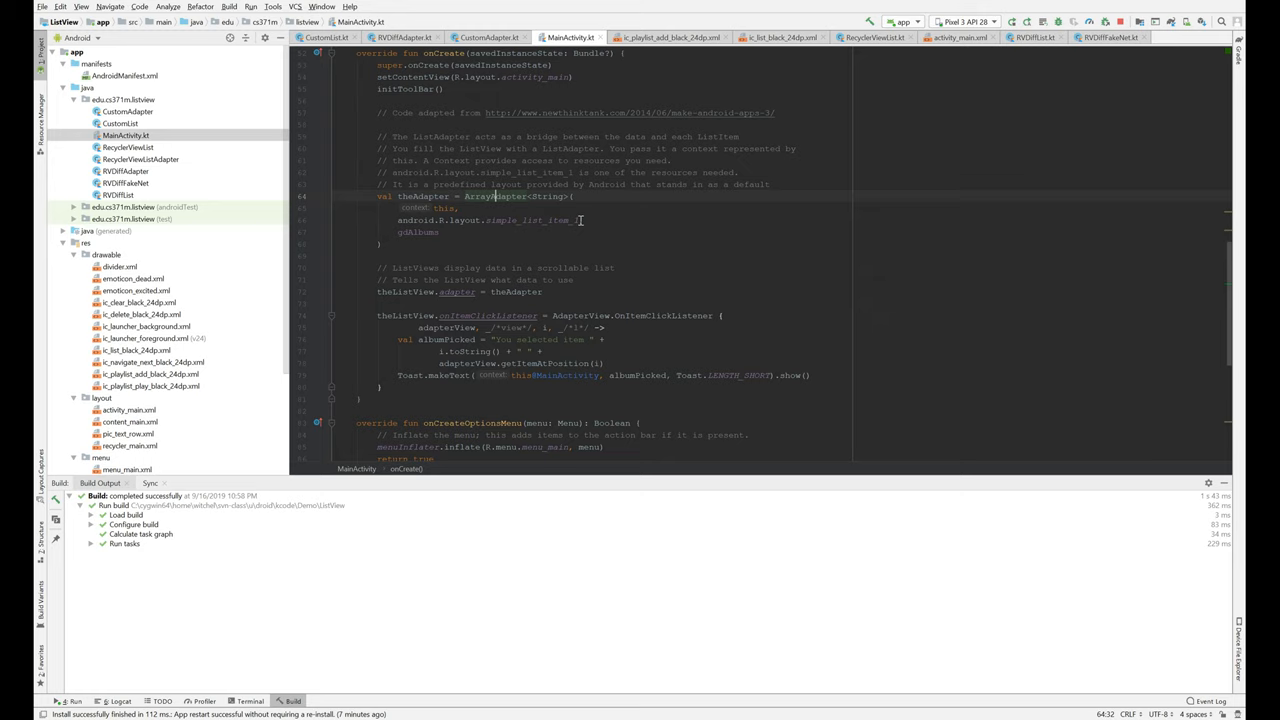
{"action": "mouse_move", "coordinate": [527, 223]}
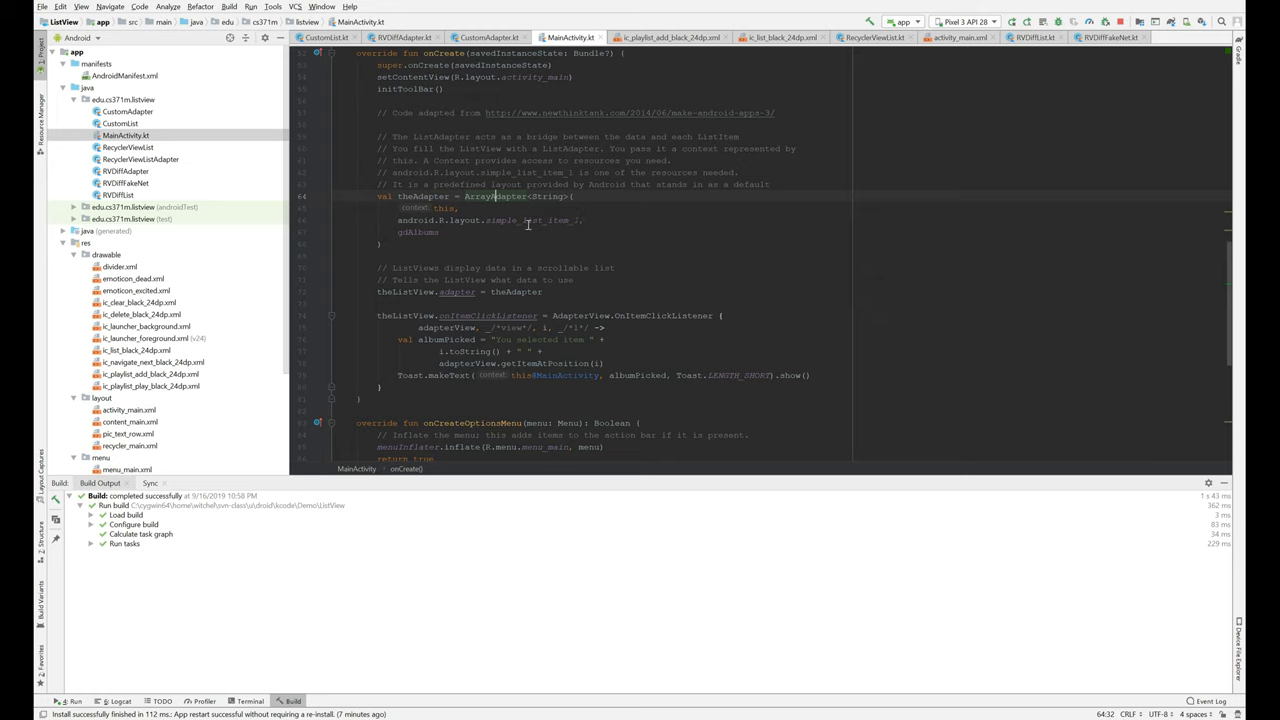
{"action": "mouse_move", "coordinate": [527, 235]}
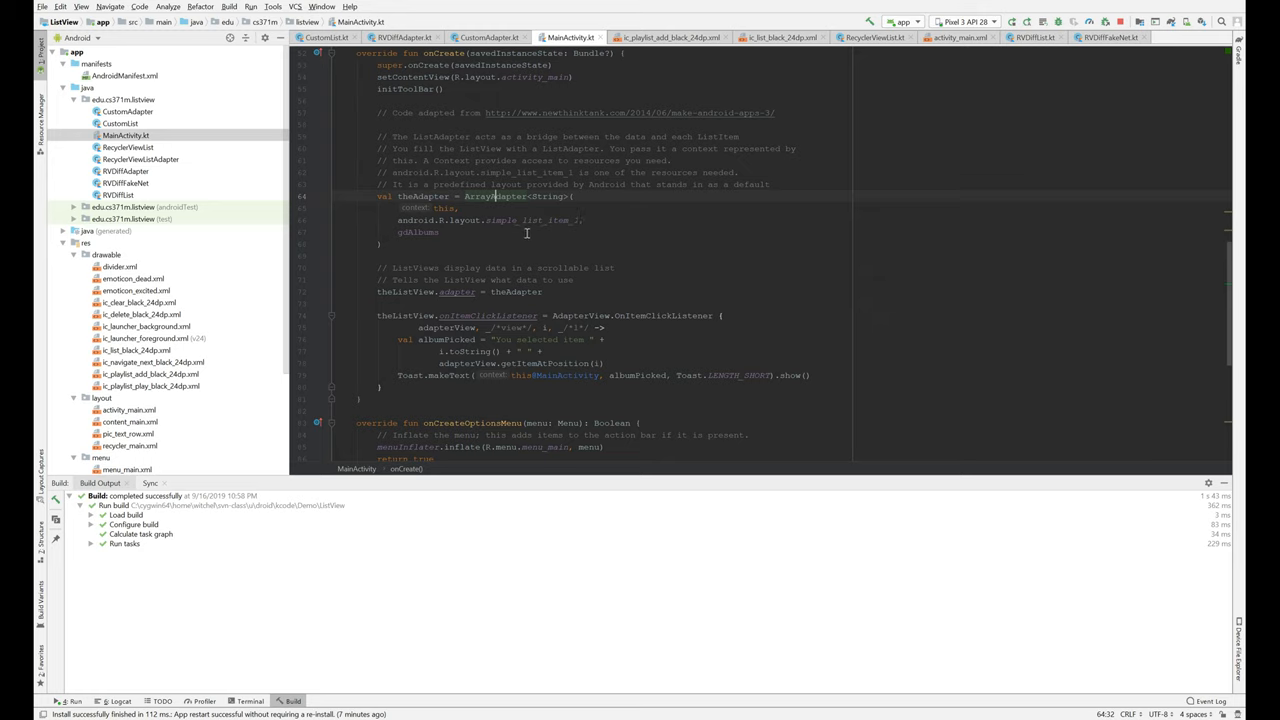
{"action": "mouse_move", "coordinate": [507, 215]}
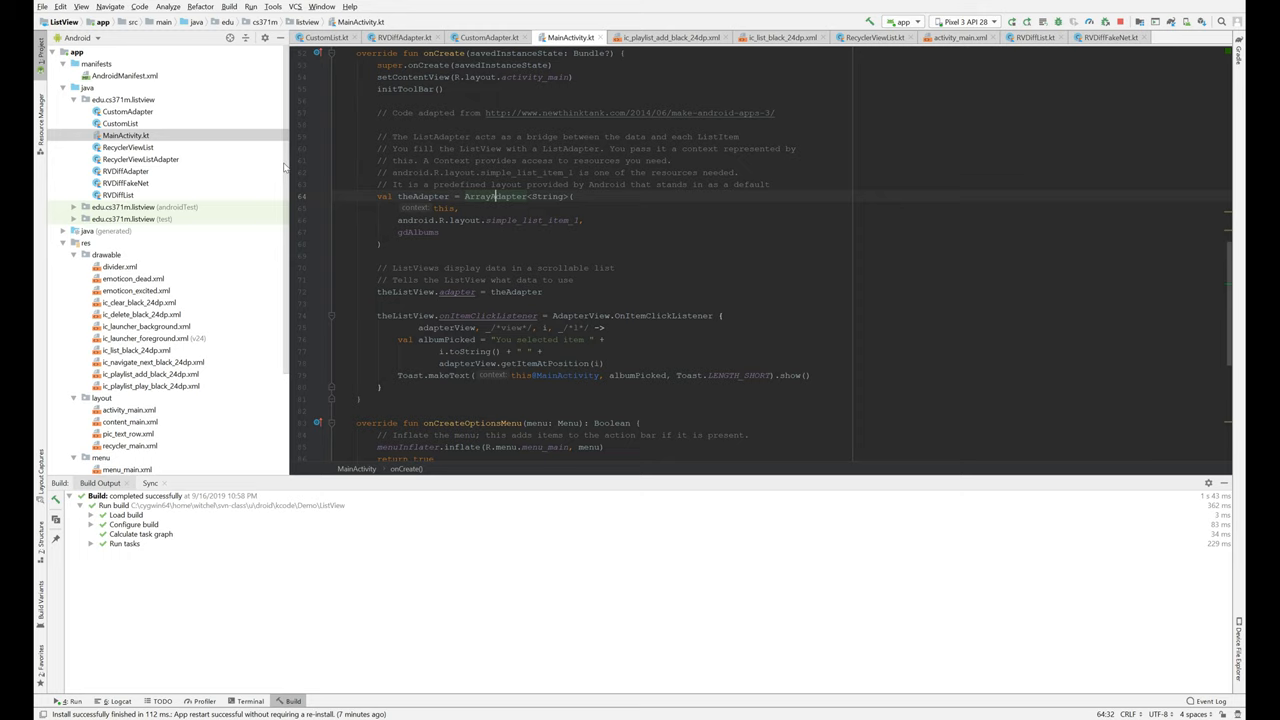
{"action": "mouse_move", "coordinate": [428, 232]}
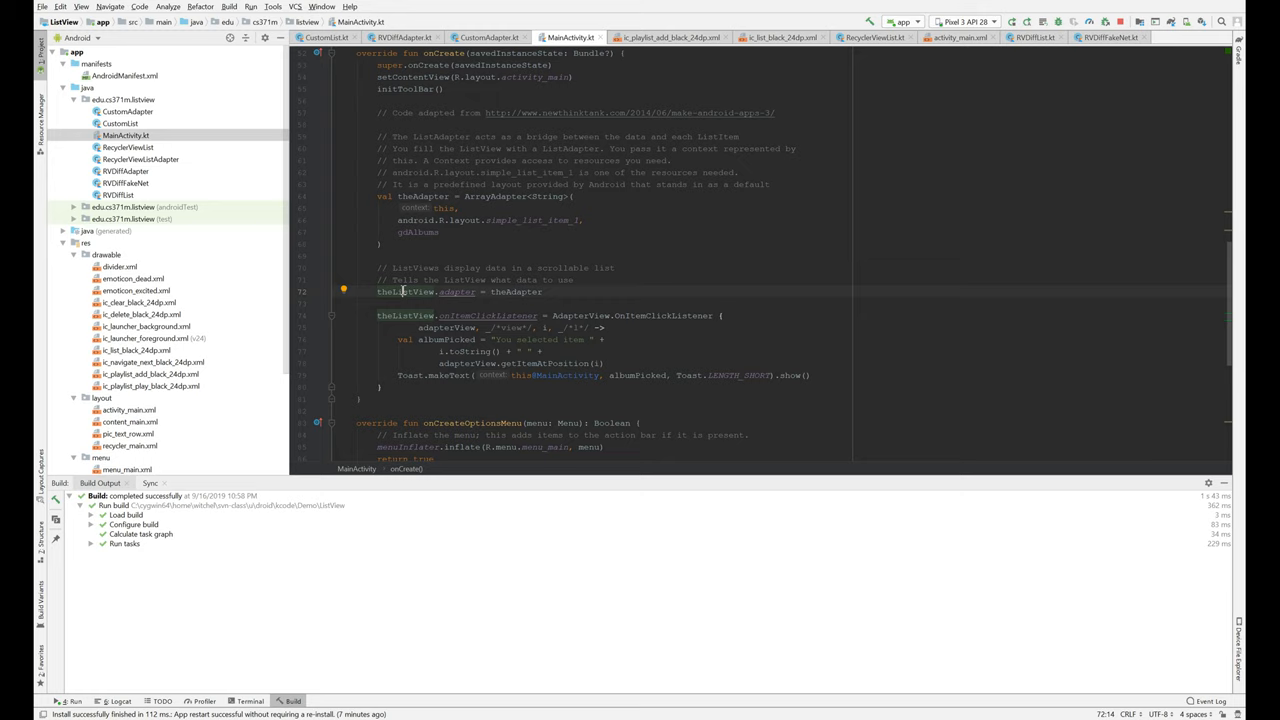
{"action": "mouse_move", "coordinate": [394, 277]}
{"action": "type", "text": "theL"}
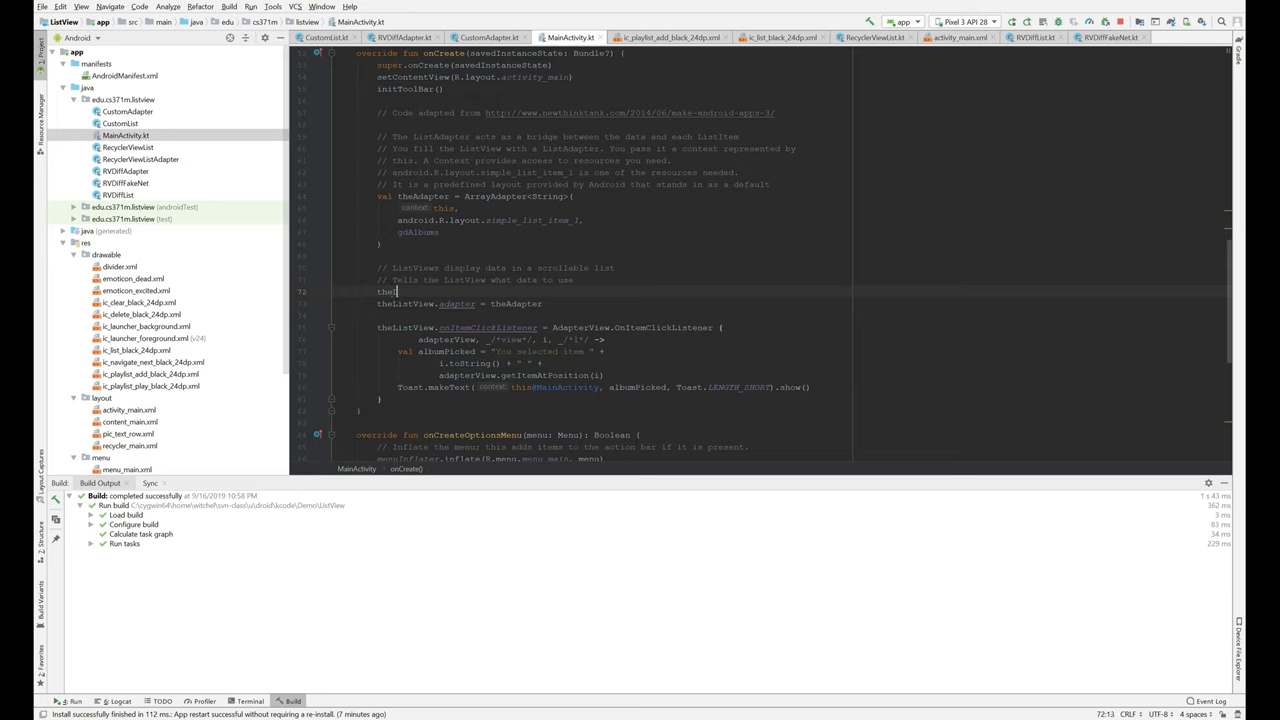
{"action": "mouse_move", "coordinate": [420, 310]}
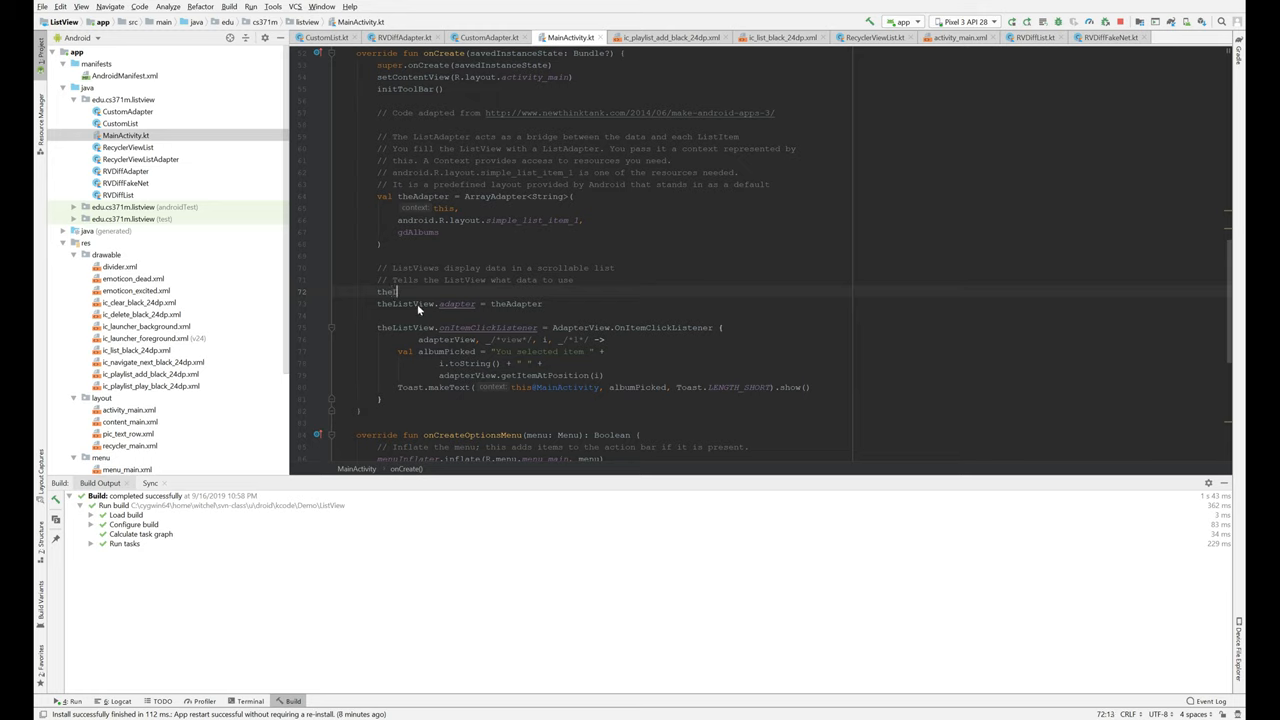
{"action": "mouse_move", "coordinate": [606, 308]}
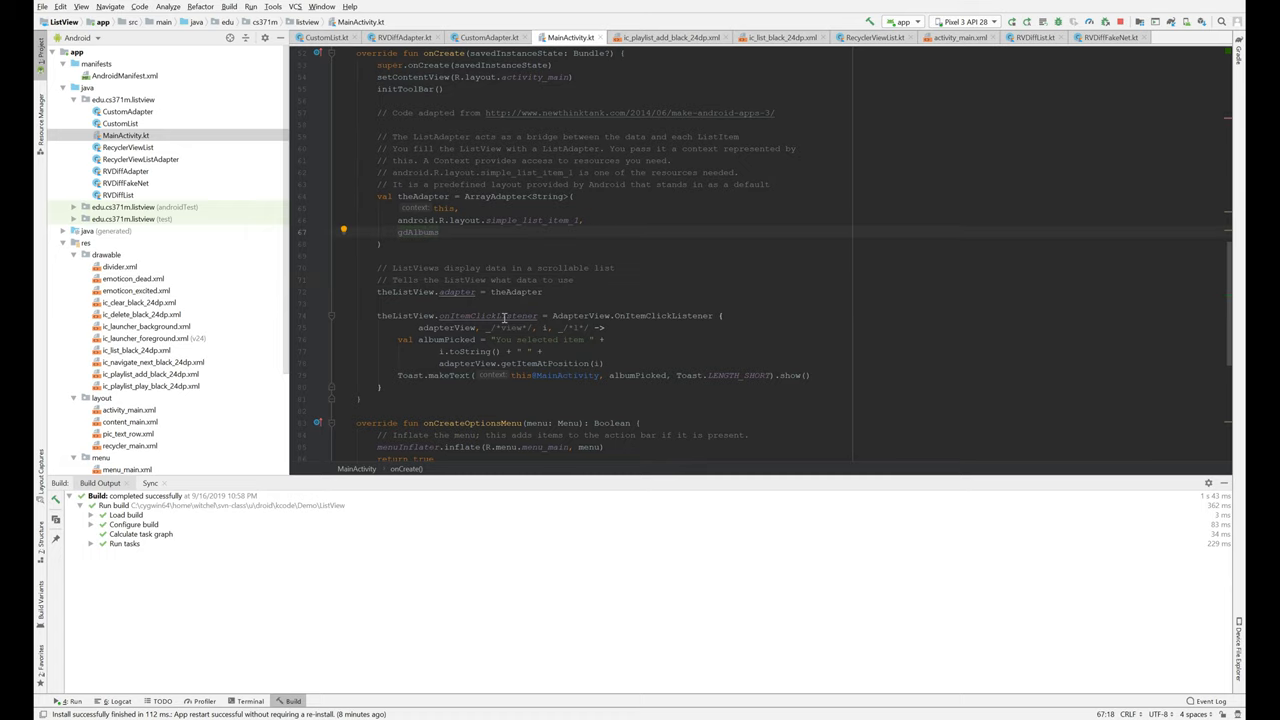
{"action": "scroll", "scroll_direction": "down", "scroll_amount": 3}
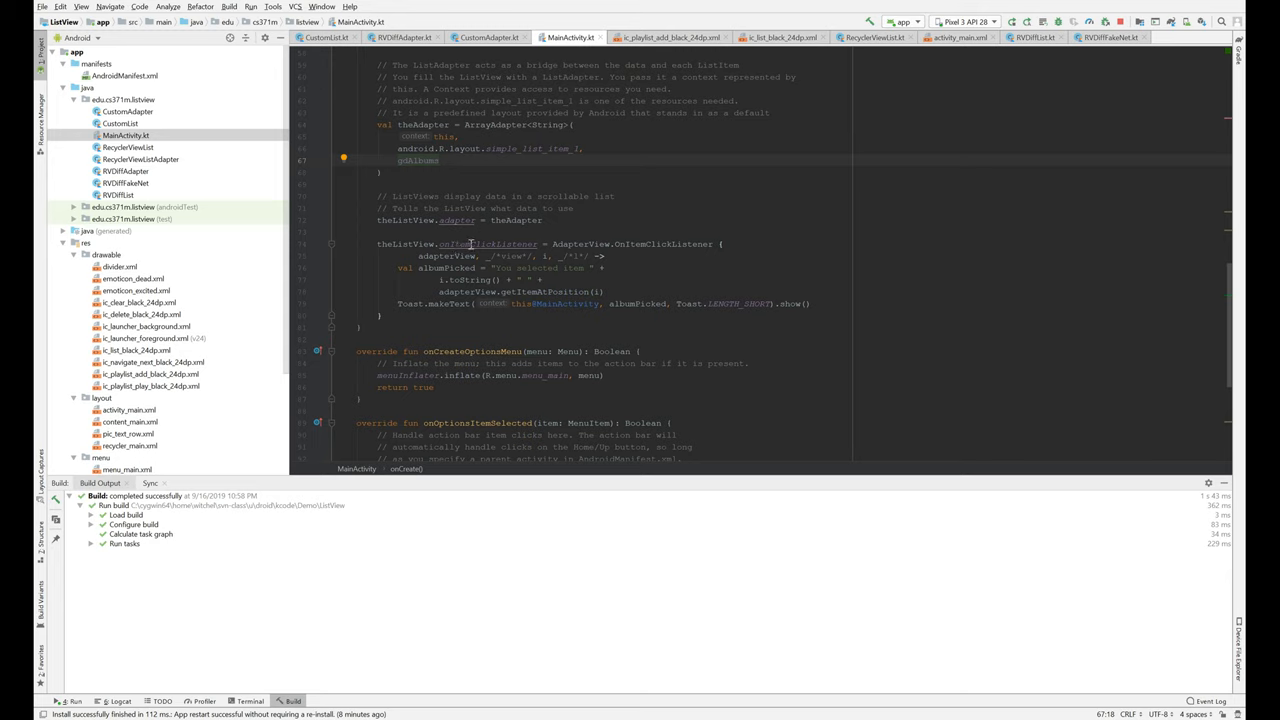
{"action": "mouse_move", "coordinate": [528, 243]}
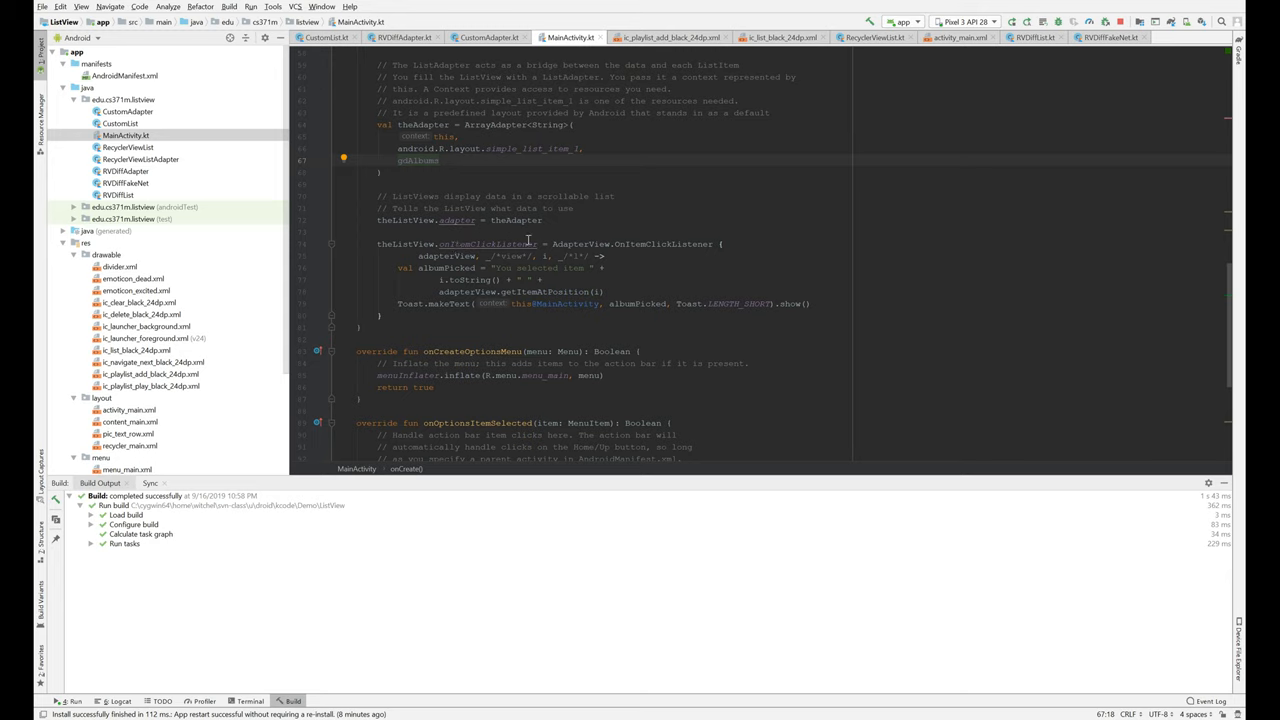
{"action": "mouse_move", "coordinate": [637, 243]}
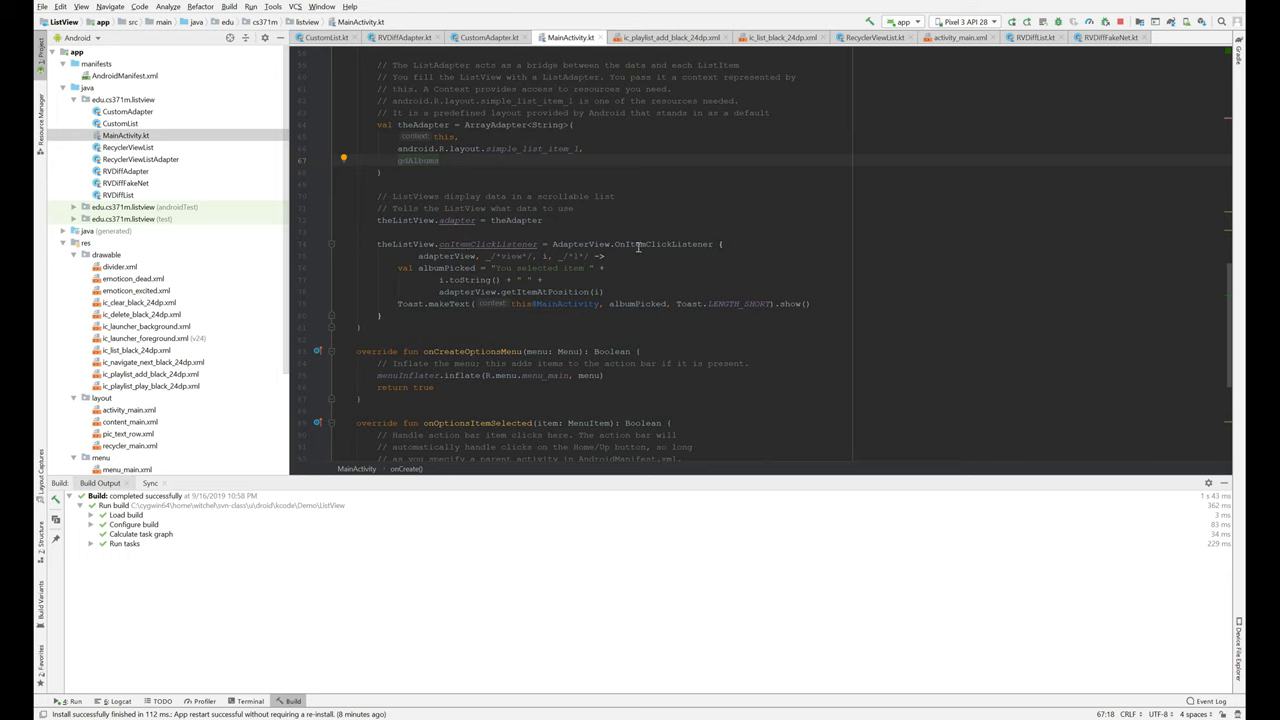
{"action": "mouse_move", "coordinate": [617, 244]}
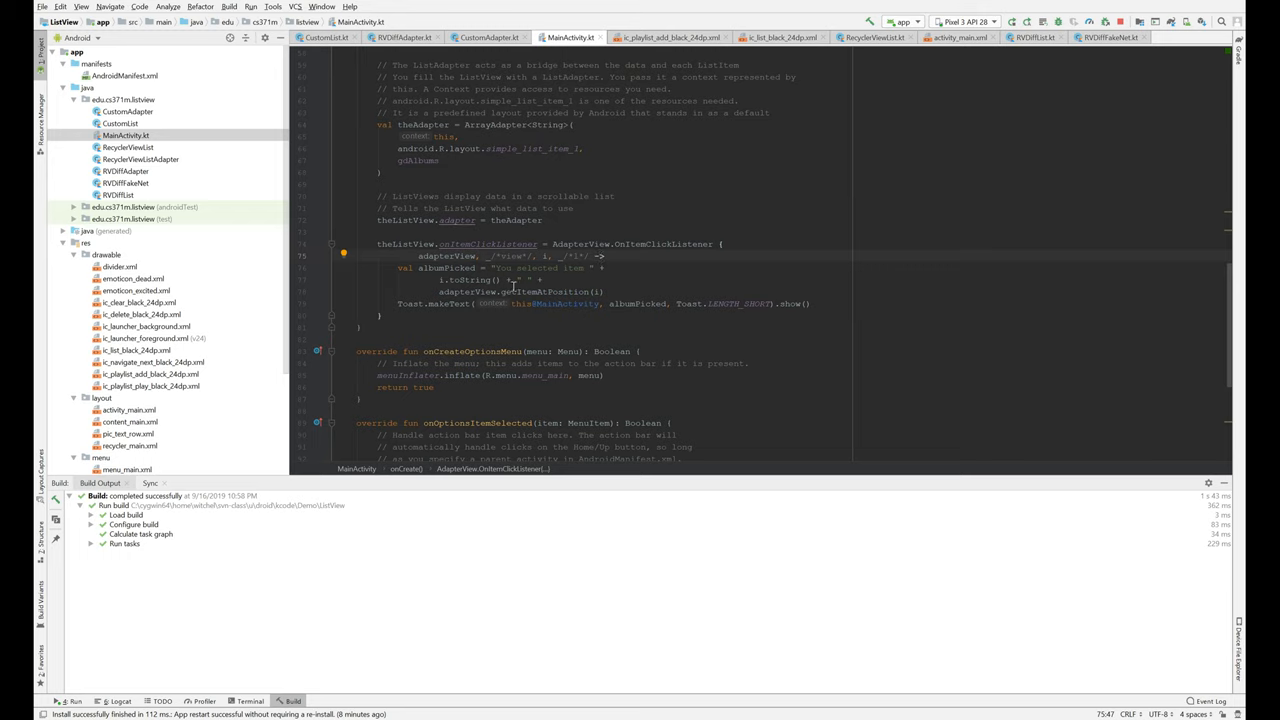
{"action": "mouse_move", "coordinate": [449, 256]}
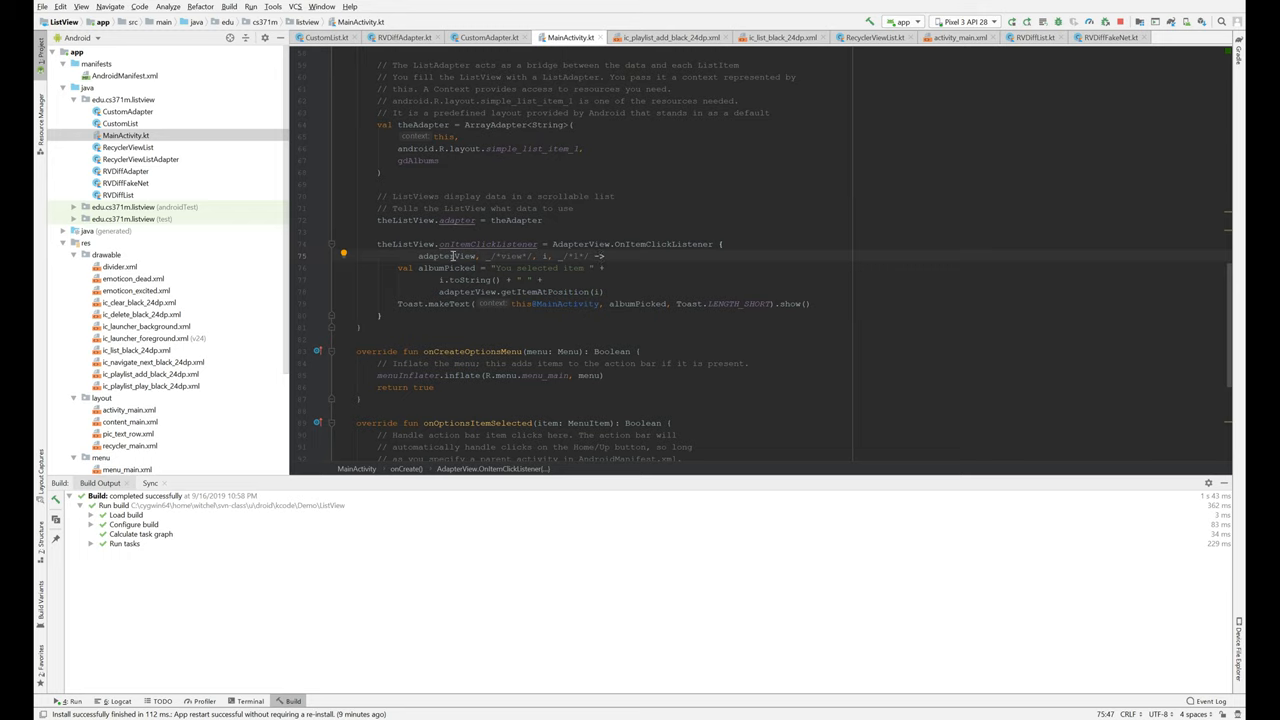
{"action": "left_click", "coordinate": [445, 255]}
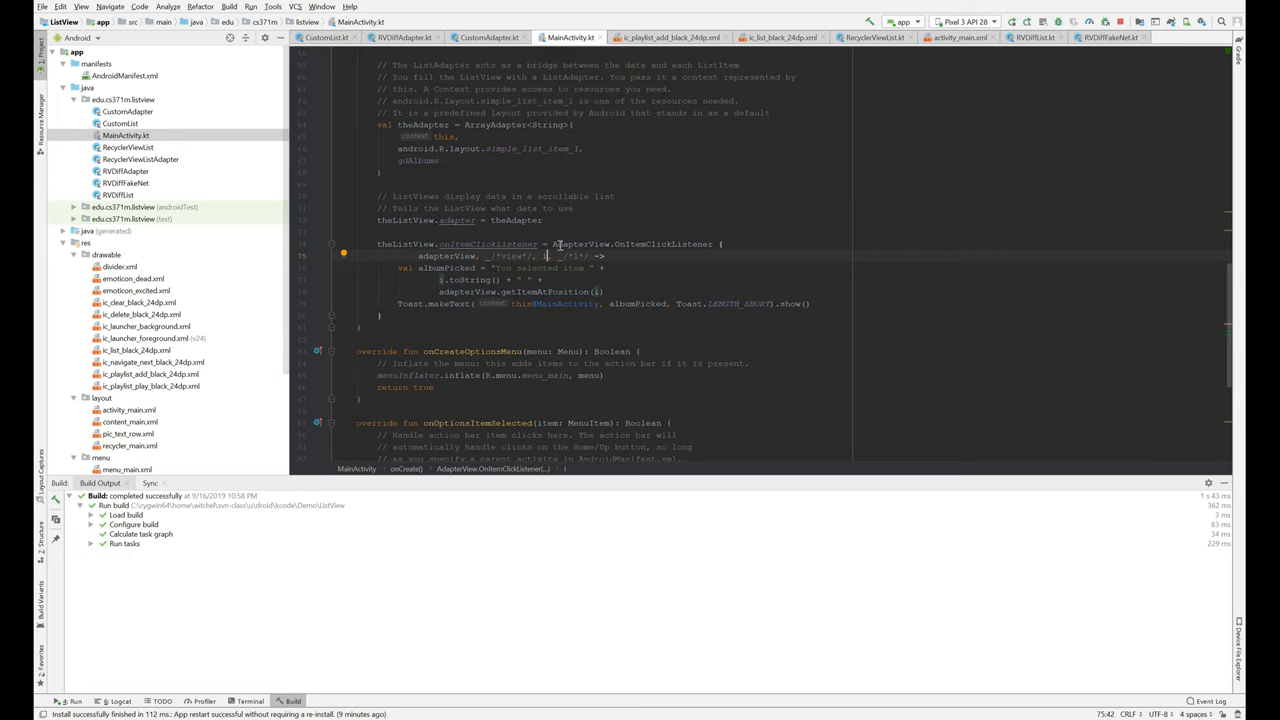
{"action": "double_click", "coordinate": [575, 244]}
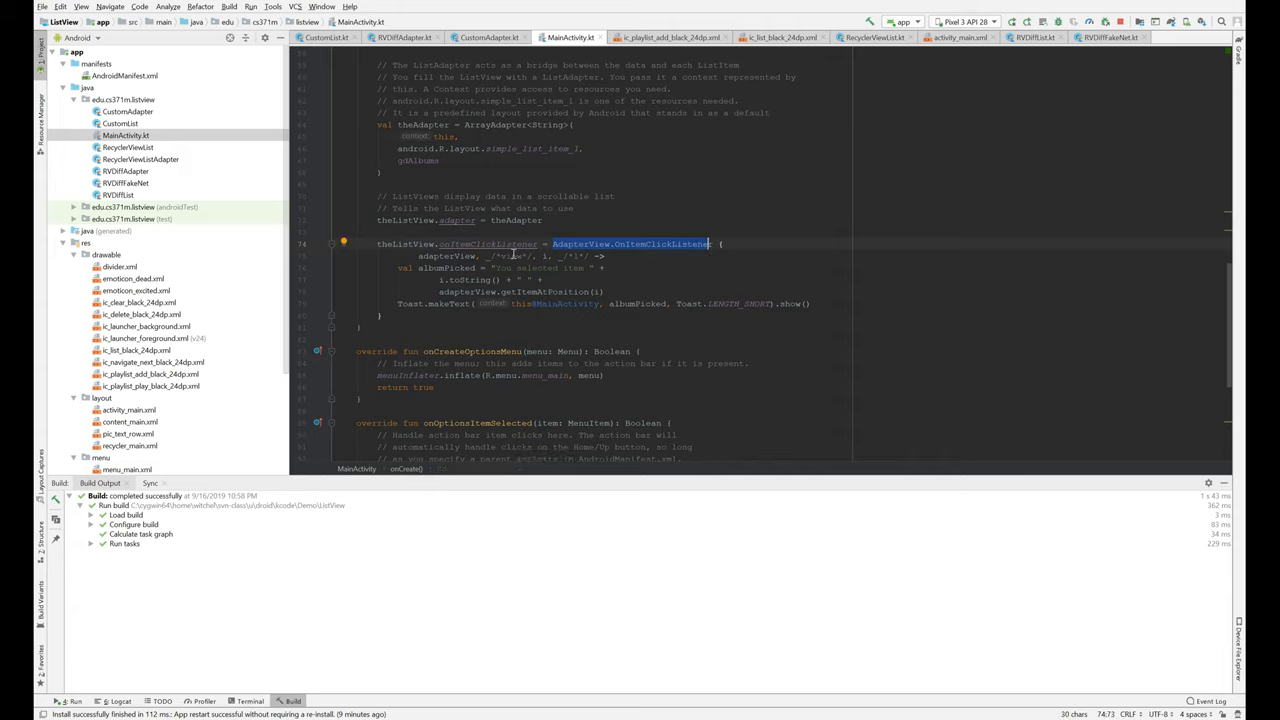
{"action": "mouse_move", "coordinate": [495, 256]}
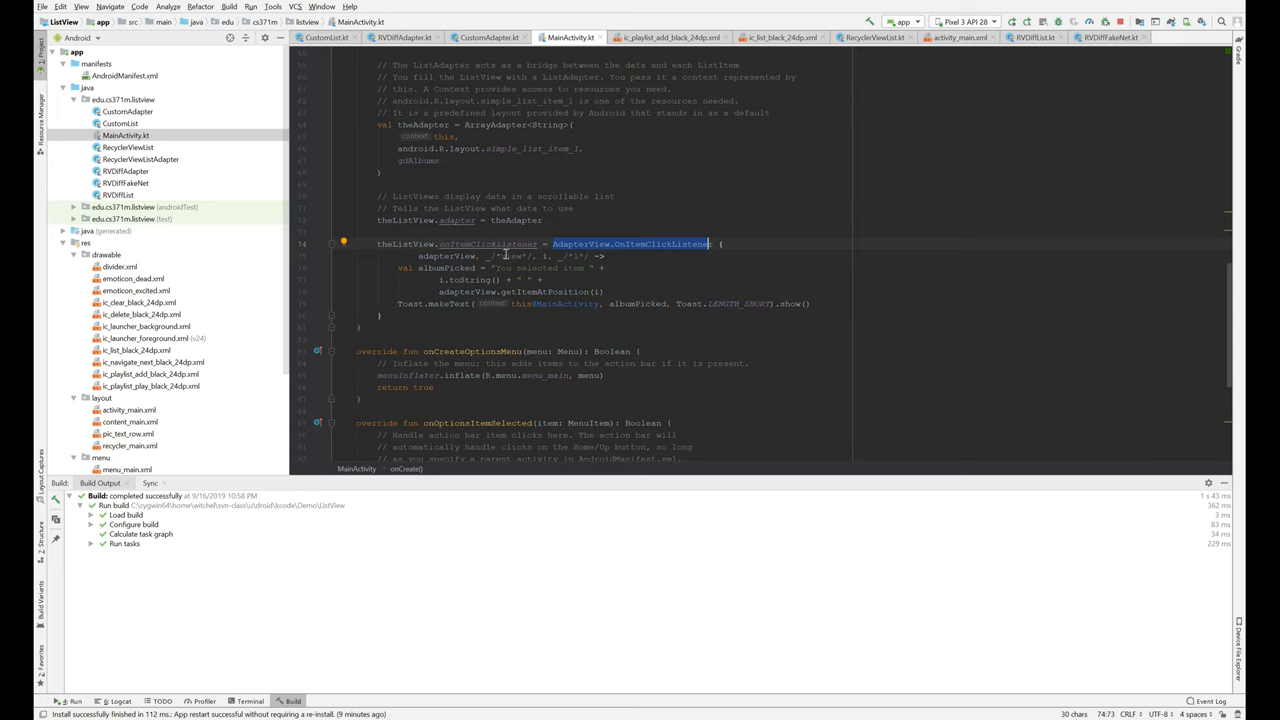
{"action": "left_click", "coordinate": [524, 257]}
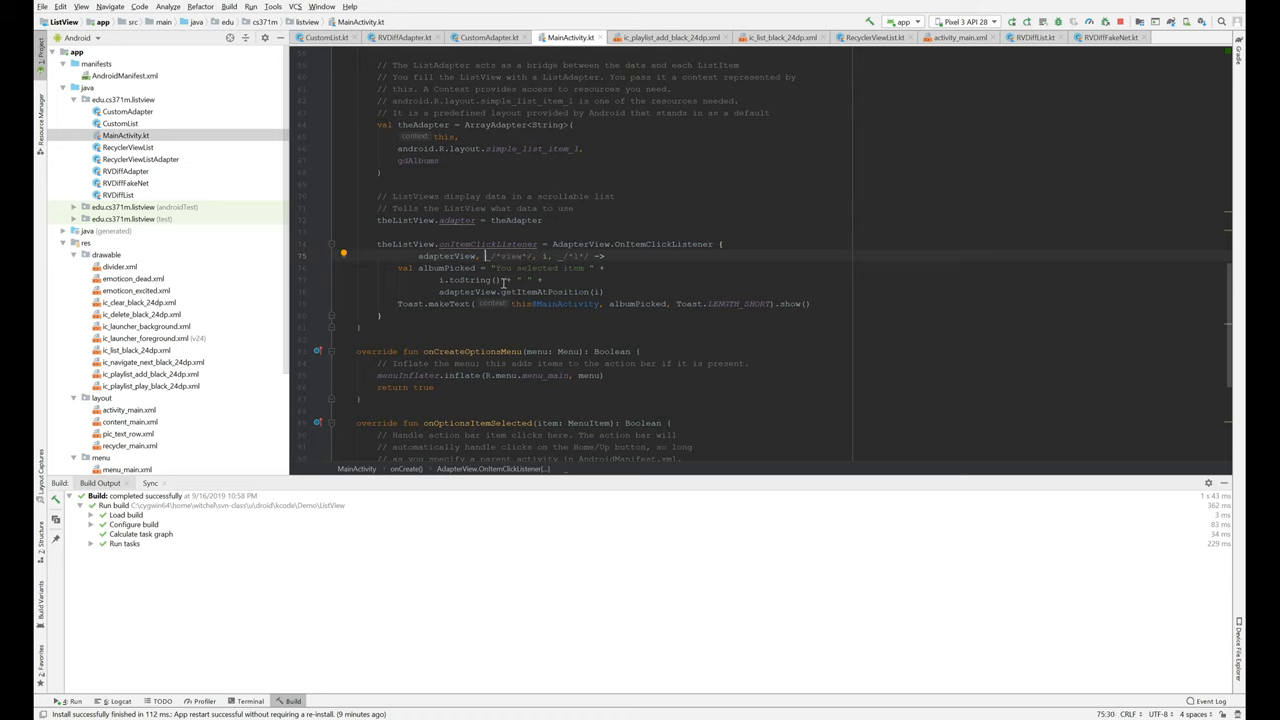
{"action": "mouse_move", "coordinate": [562, 271]}
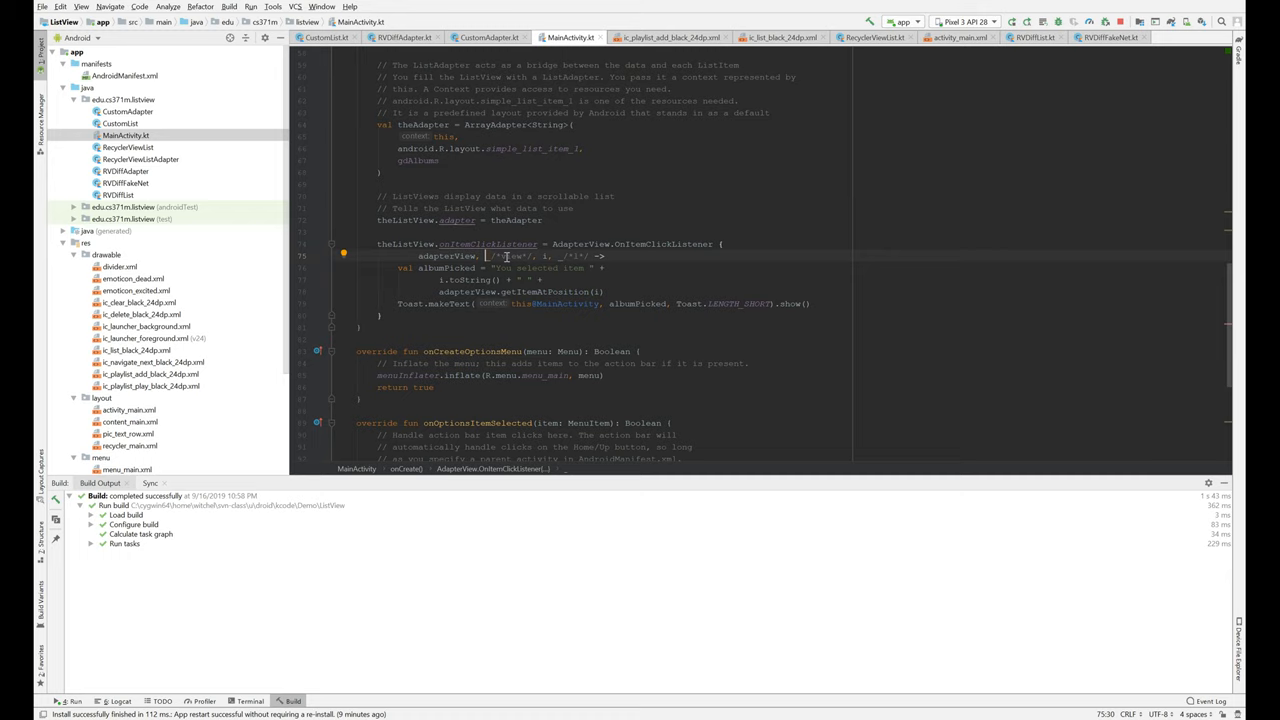
{"action": "mouse_move", "coordinate": [456, 261]}
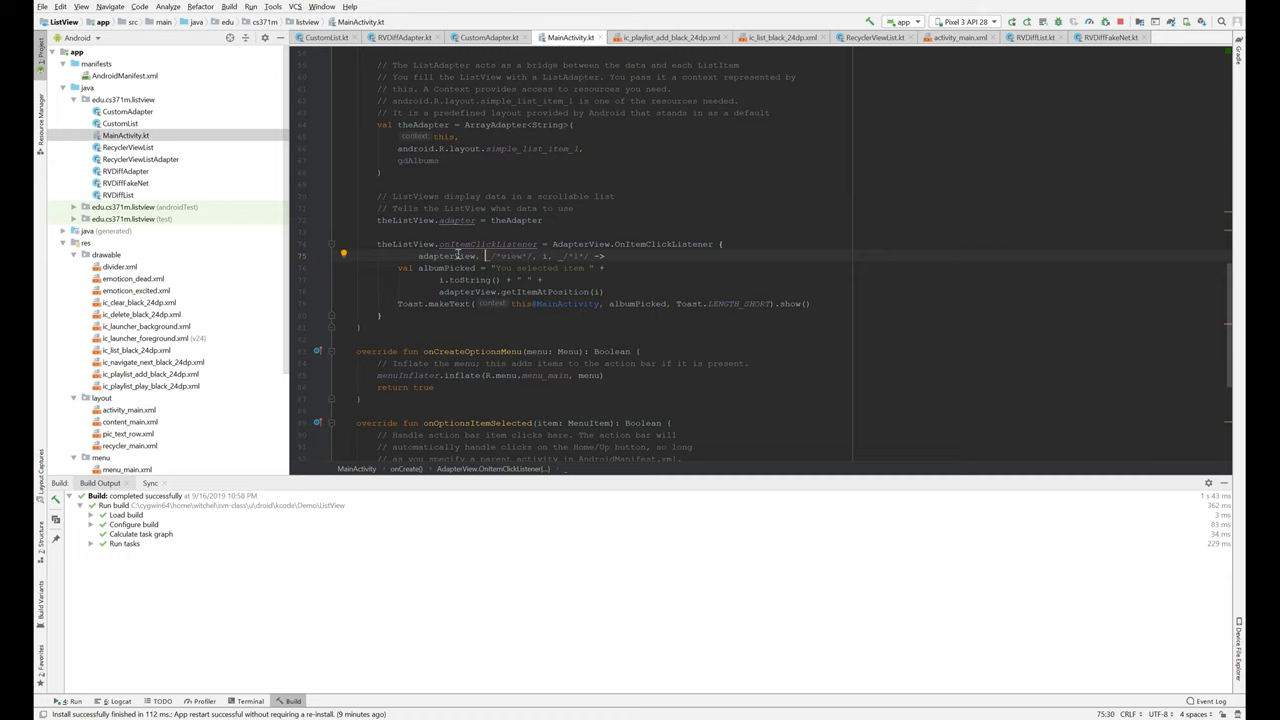
{"action": "mouse_move", "coordinate": [437, 255]}
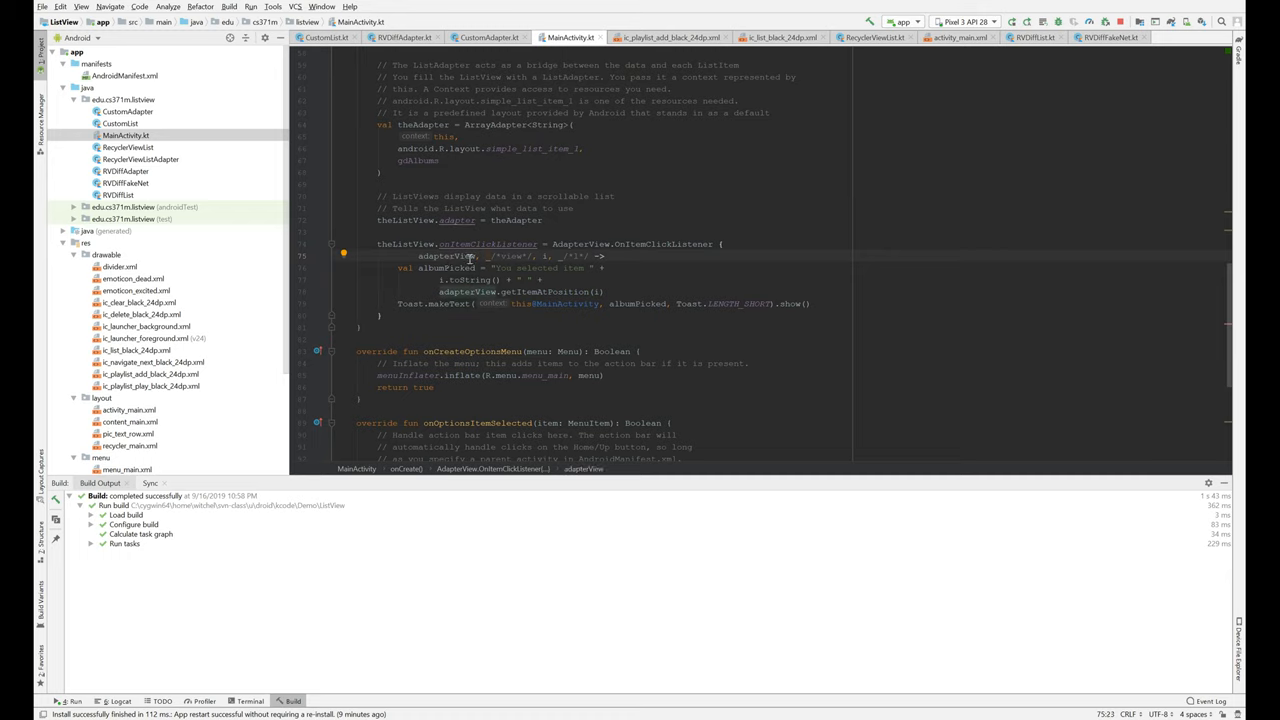
{"action": "mouse_move", "coordinate": [519, 258]}
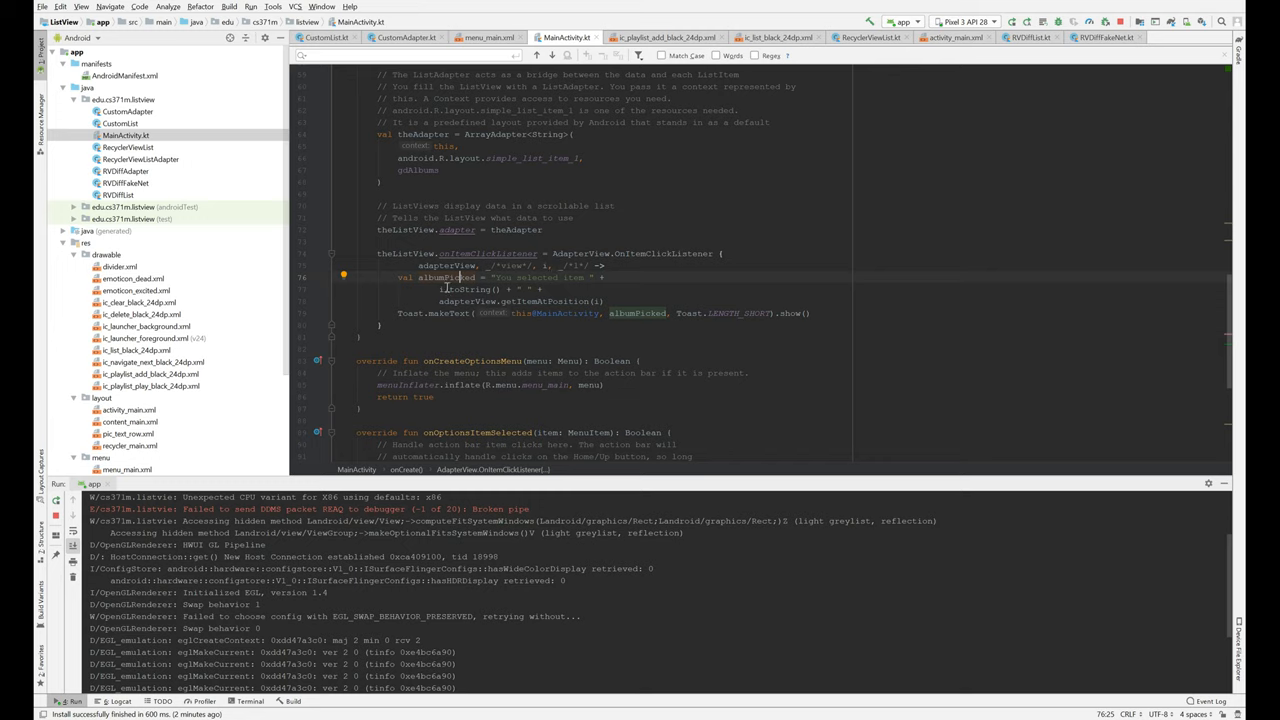
{"action": "mouse_move", "coordinate": [457, 290]}
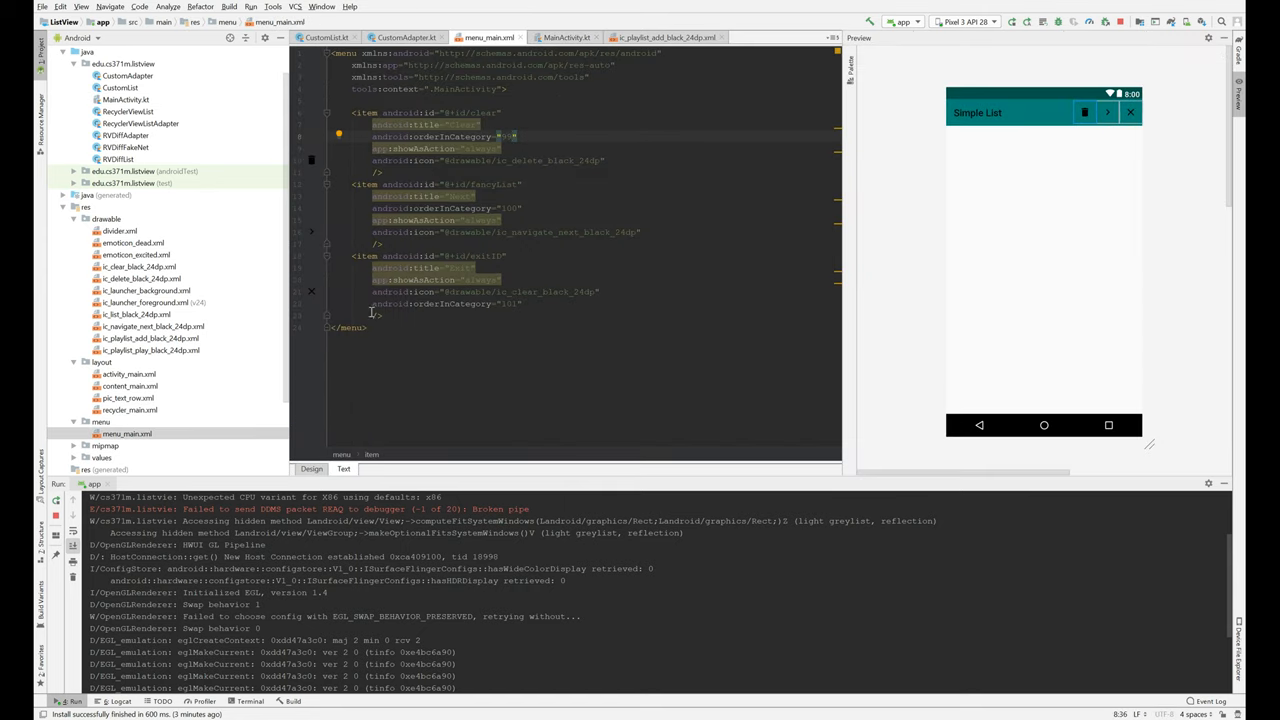
{"action": "mouse_move", "coordinate": [508, 137]}
{"action": "type", "text": "99"}
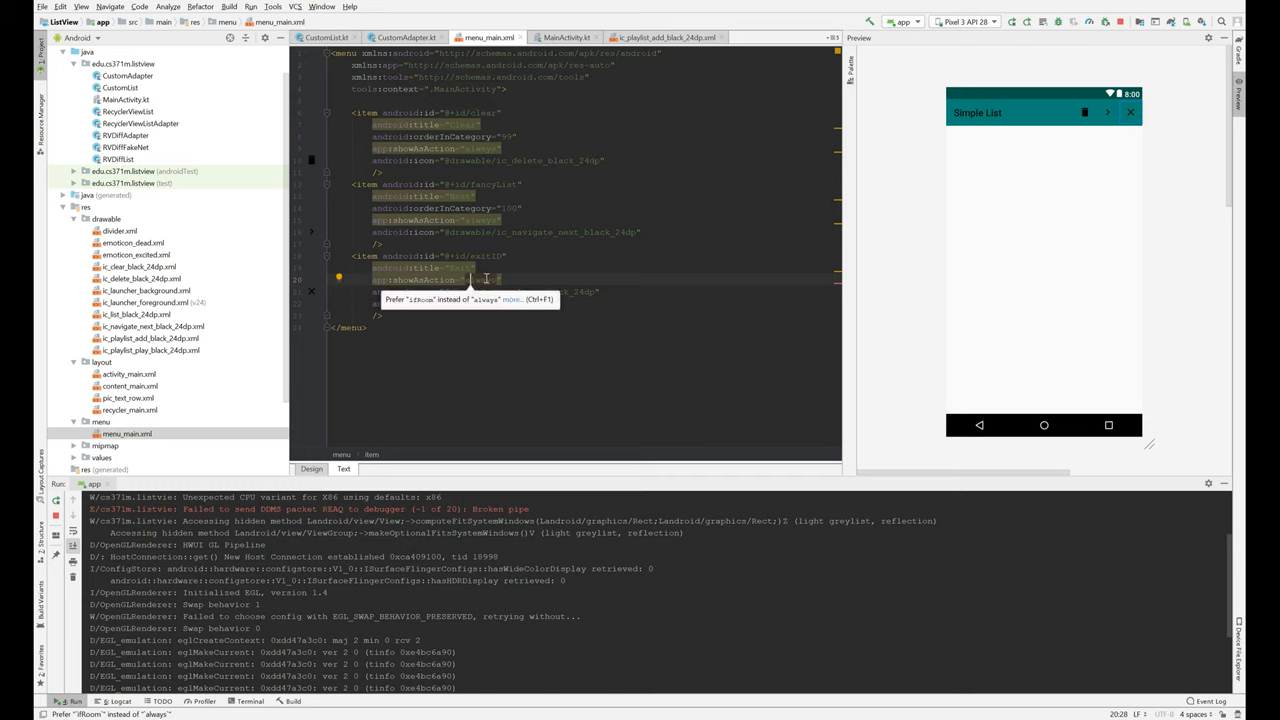
Select the "always" showAsAction value in menu_main.xml to replace it with ifRoom
{"action": "double_click", "coordinate": [492, 279]}
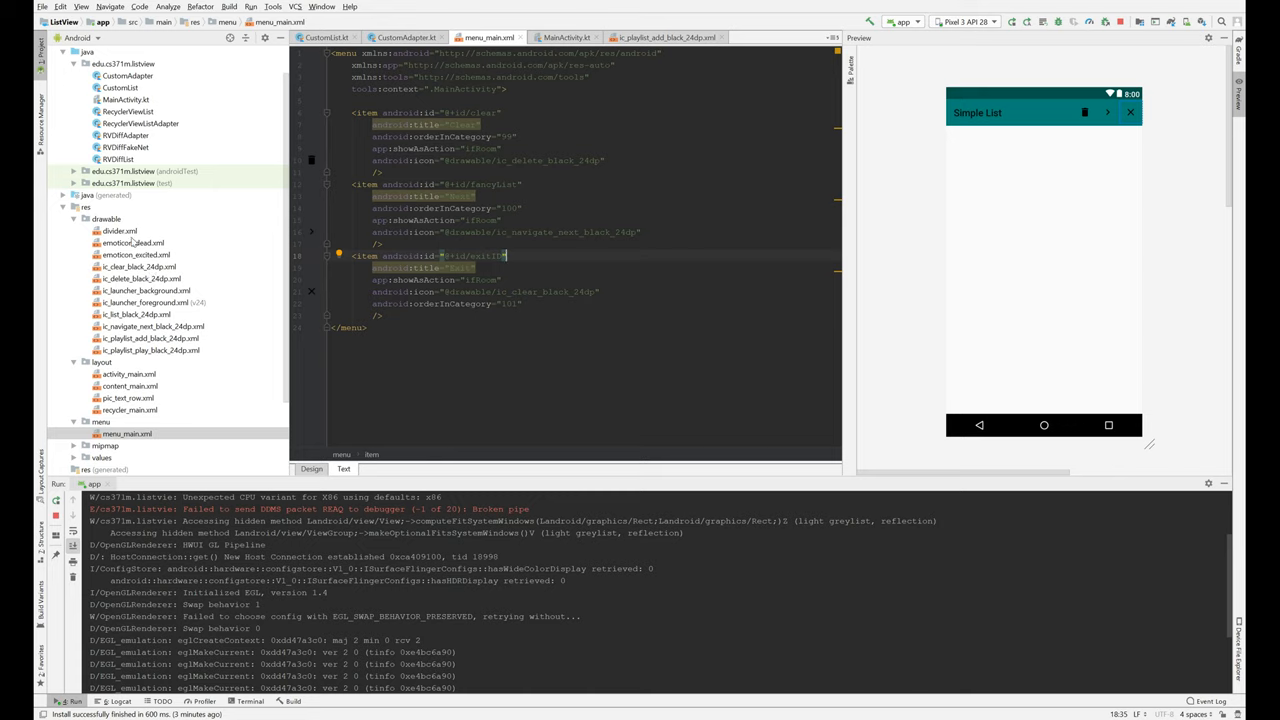
{"action": "mouse_move", "coordinate": [232, 274]}
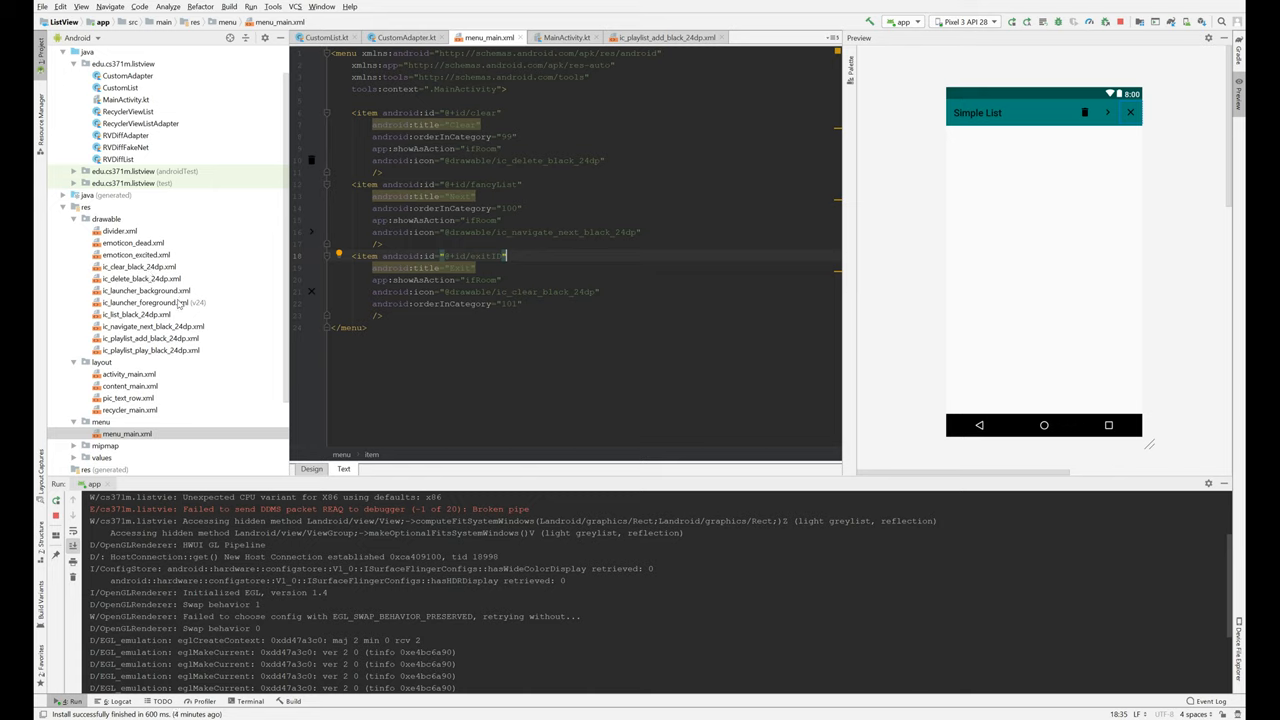
{"action": "mouse_move", "coordinate": [505, 136]}
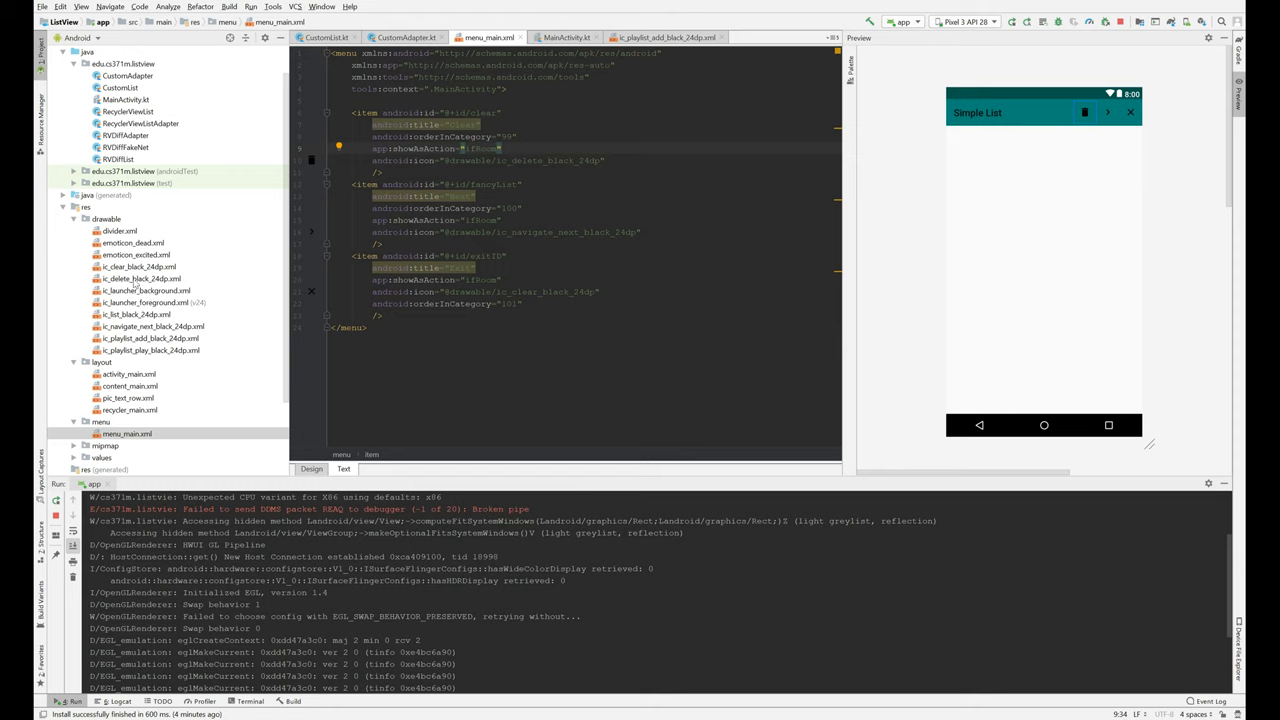
Open ic_delete_black_24dp.xml from res/drawable to preview the trash-can icon
{"action": "left_click", "coordinate": [143, 278]}
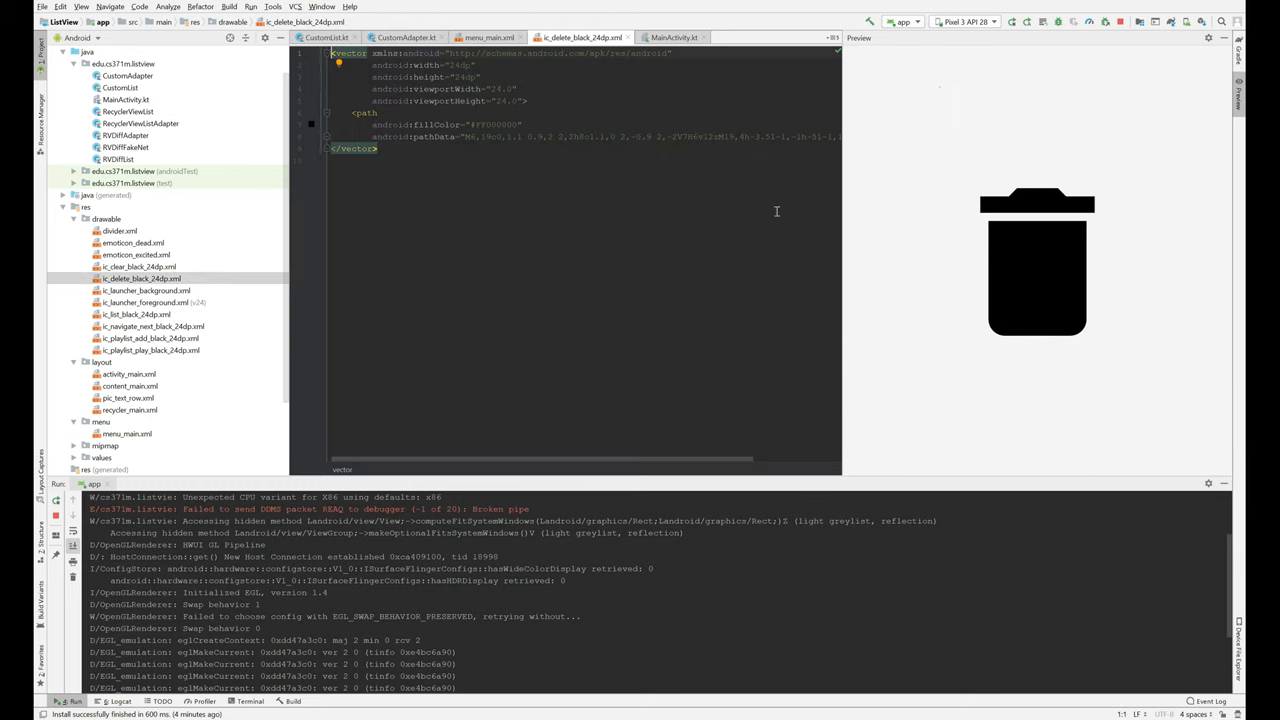
{"action": "mouse_move", "coordinate": [1036, 234]}
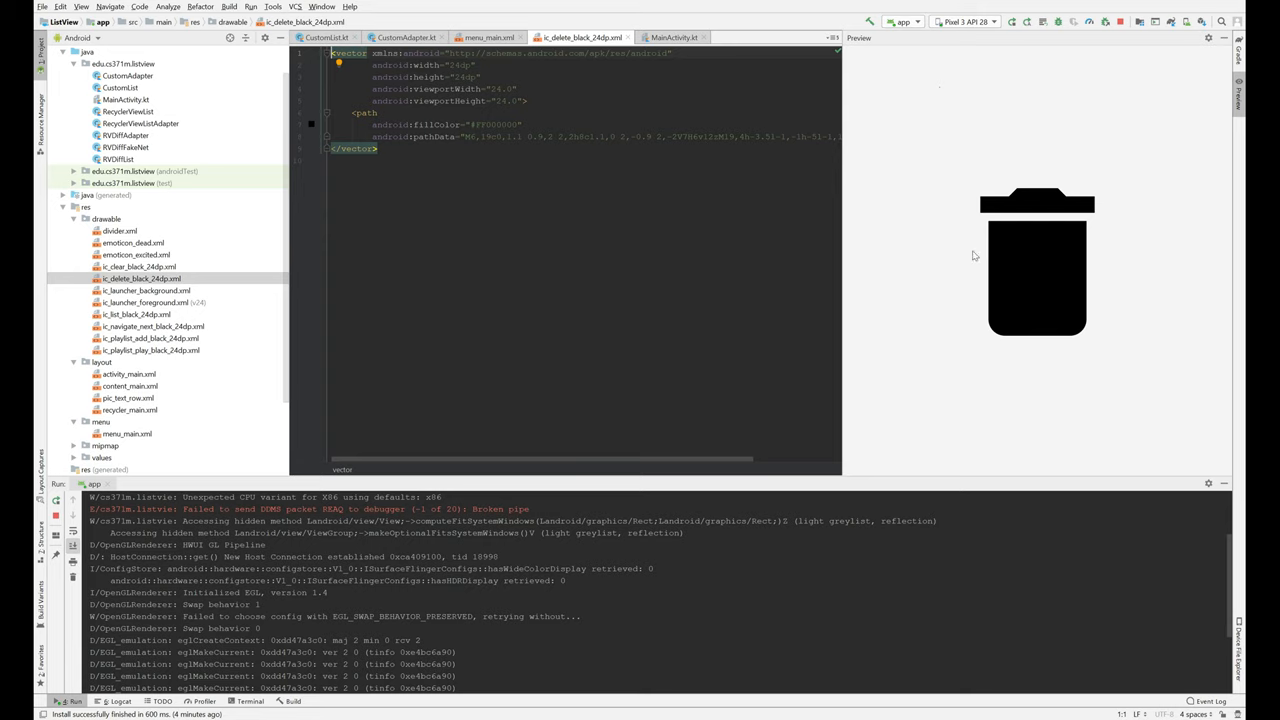
{"action": "mouse_move", "coordinate": [362, 271]}
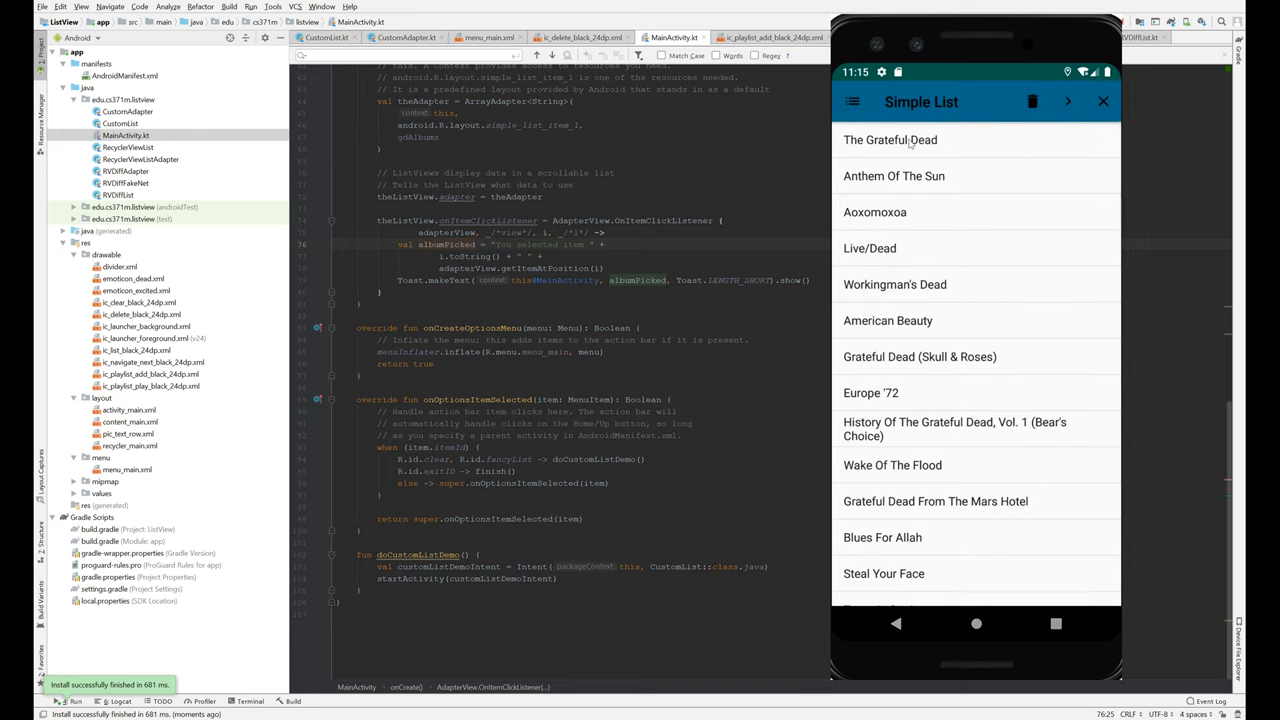
Scroll the album list and tap Europe '72 to show its 'You selected item 7' toast
{"action": "scroll", "scroll_direction": "down", "scroll_amount": 3}
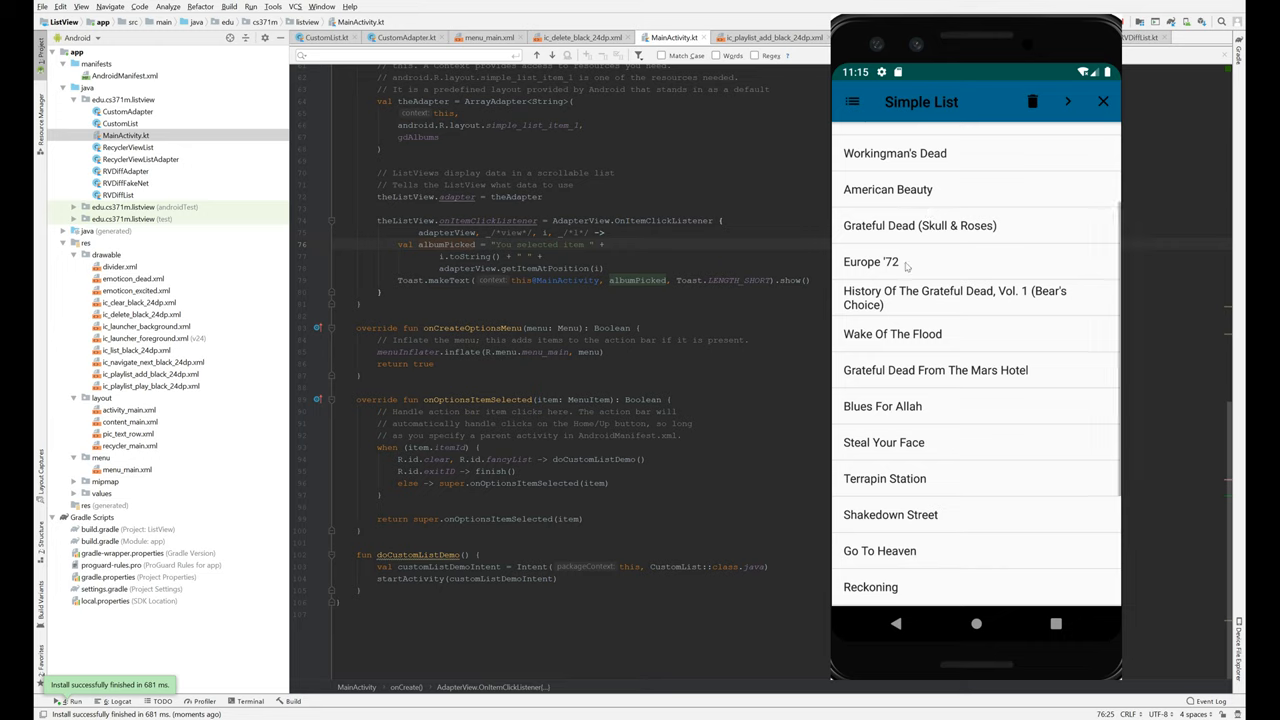
{"action": "left_click", "coordinate": [871, 261]}
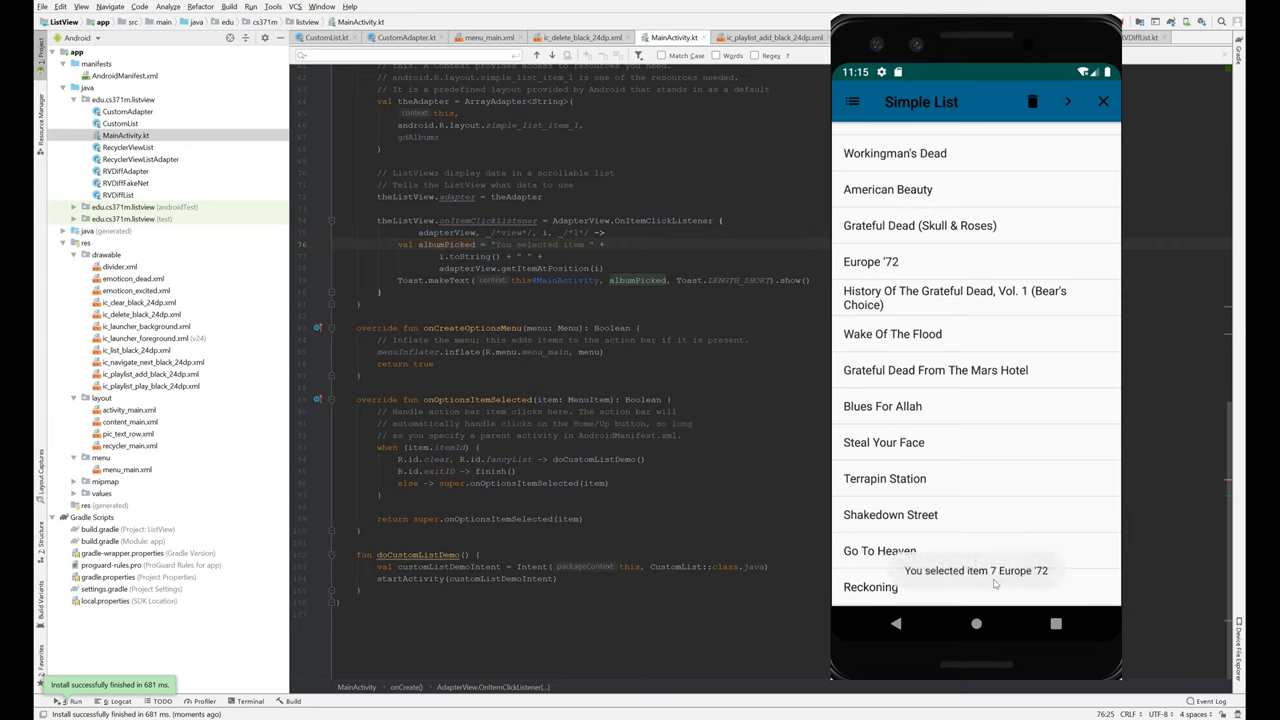
{"action": "scroll", "scroll_direction": "down", "scroll_amount": 3}
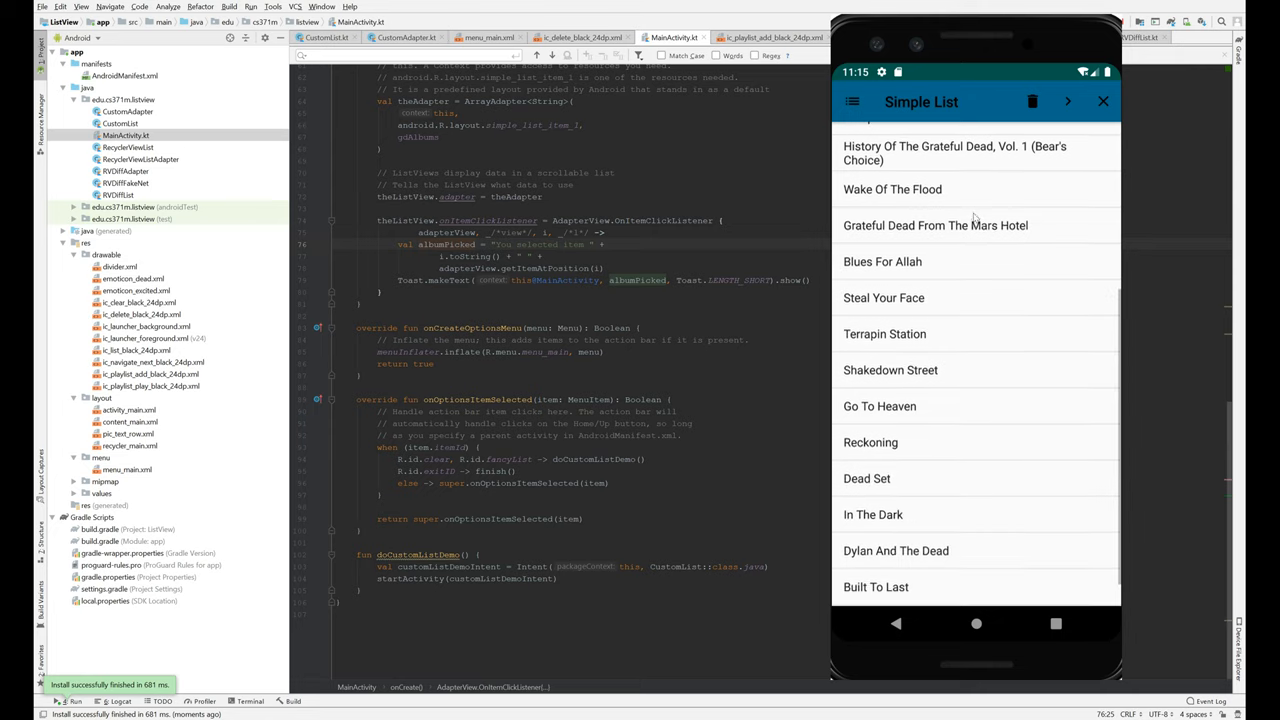
{"action": "scroll", "scroll_direction": "down", "scroll_amount": 3}
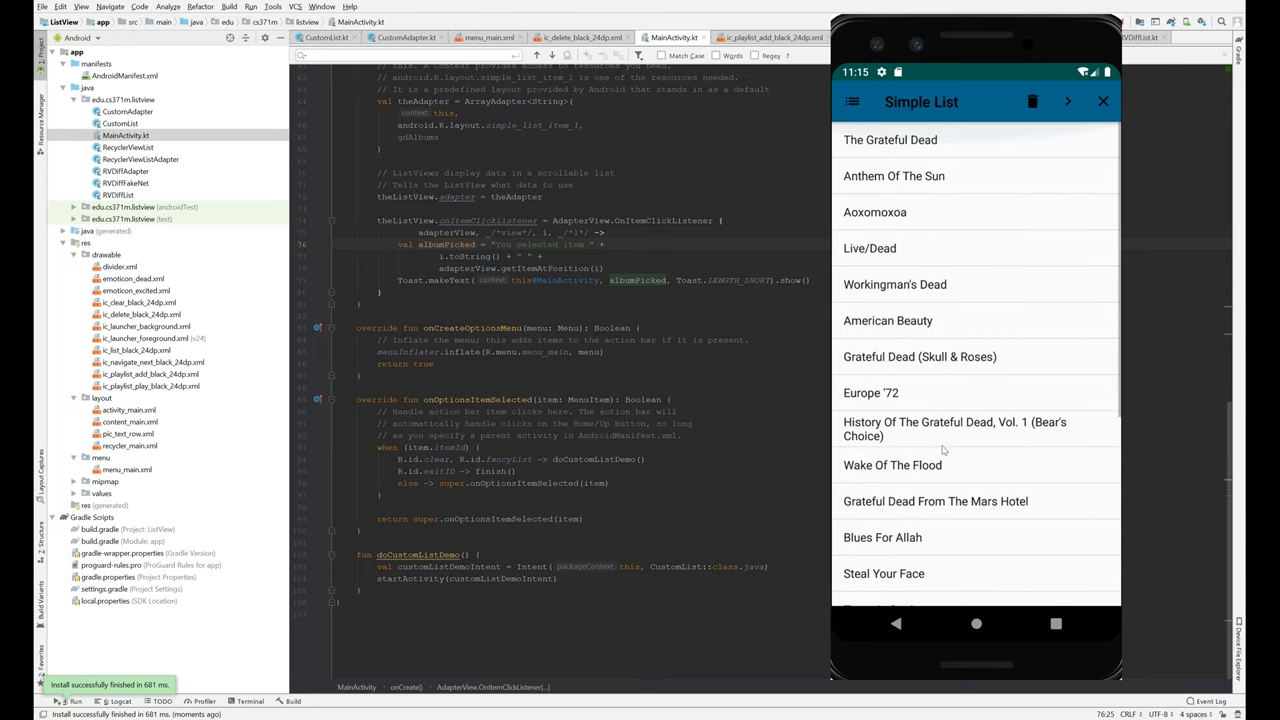
Scroll to the end of the album list, tapping an item near the bottom
{"action": "scroll", "scroll_direction": "down", "scroll_amount": 3}
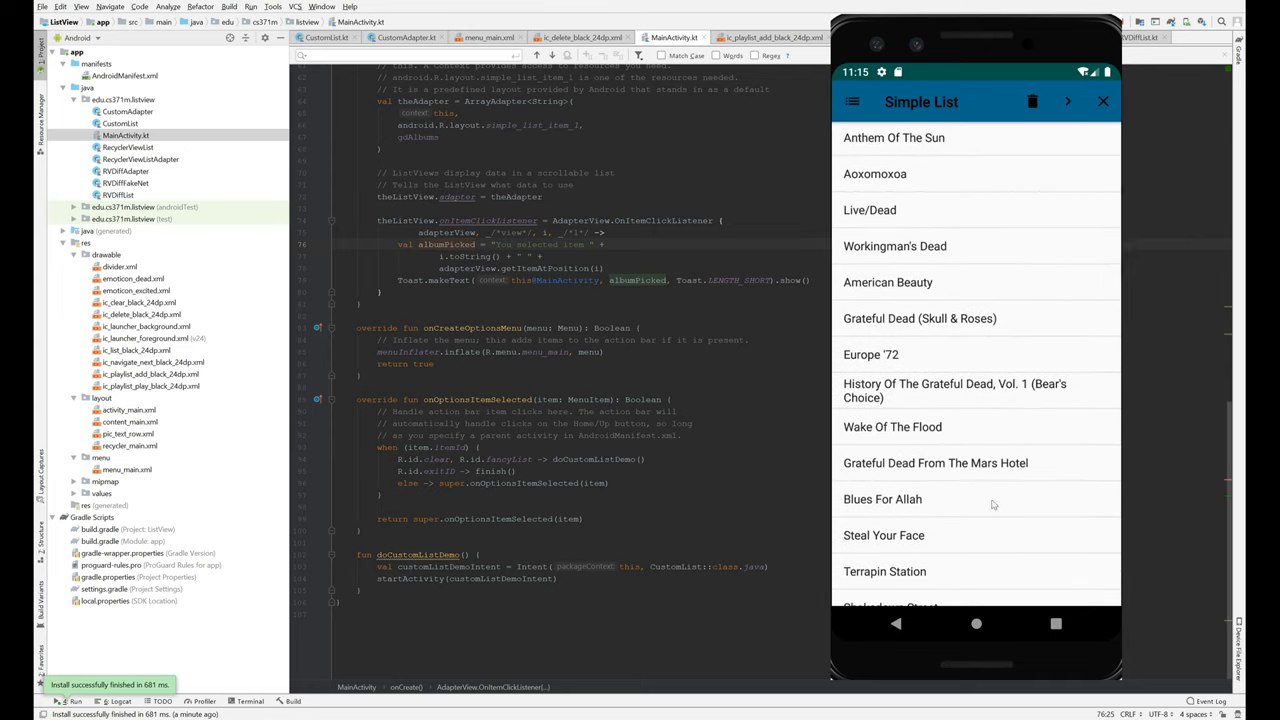
{"action": "scroll", "scroll_direction": "down", "scroll_amount": 3}
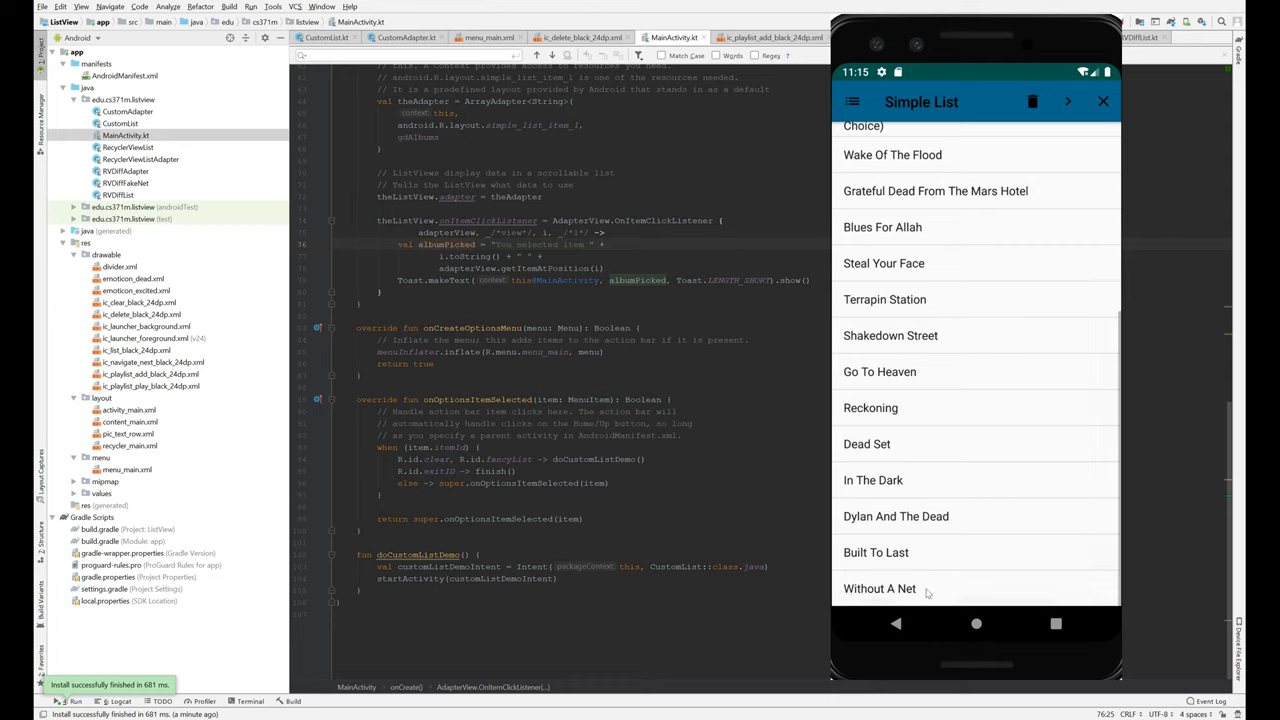
{"action": "left_click", "coordinate": [879, 588]}
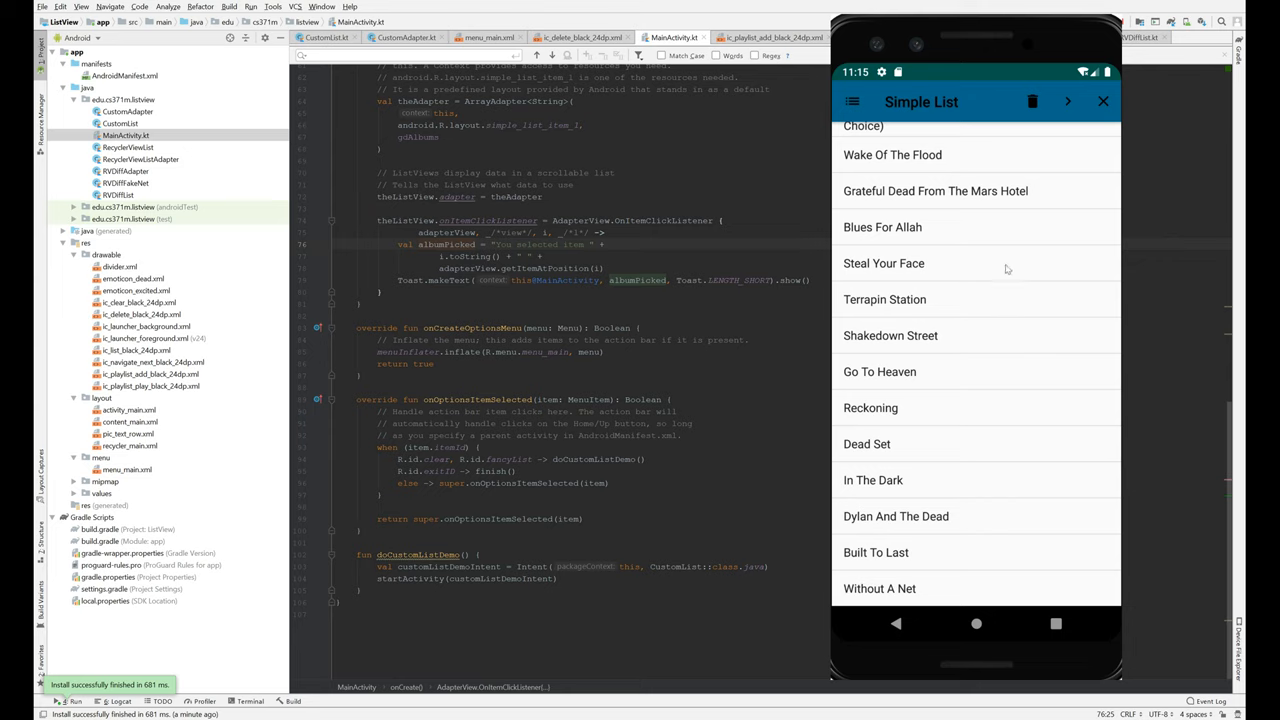
{"action": "scroll", "scroll_direction": "up", "scroll_amount": 3}
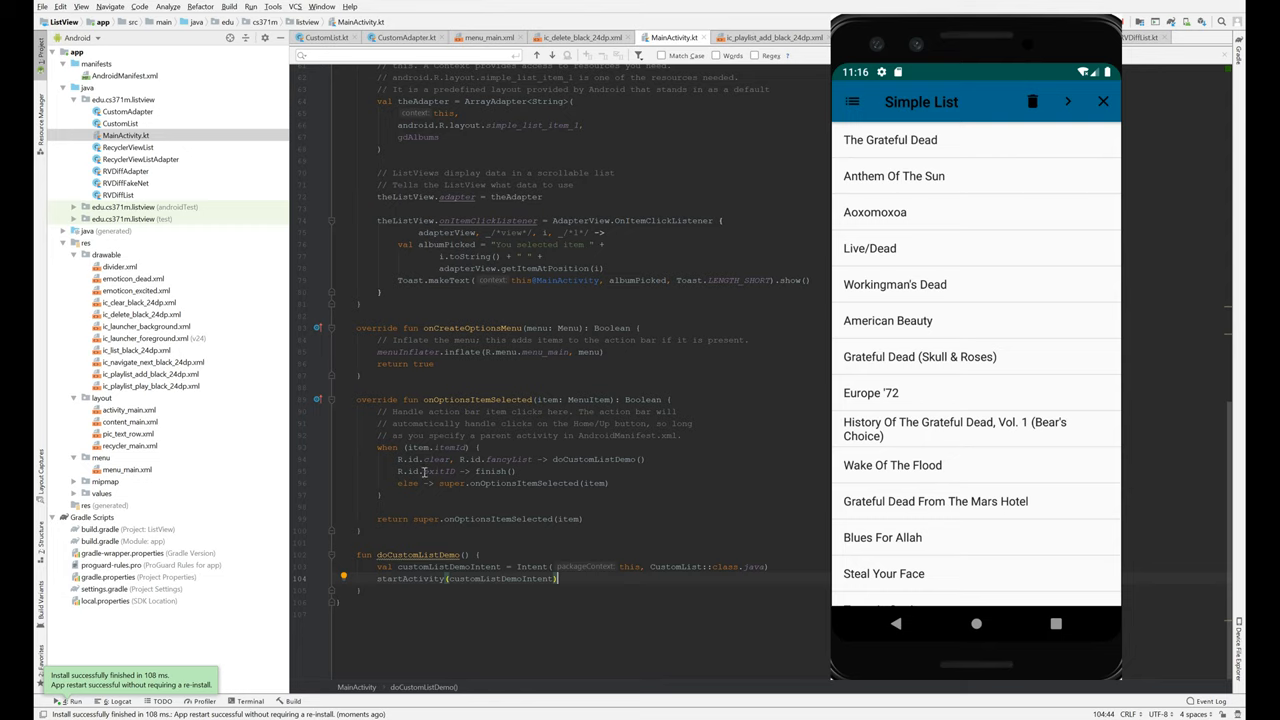
{"action": "mouse_move", "coordinate": [996, 21]}
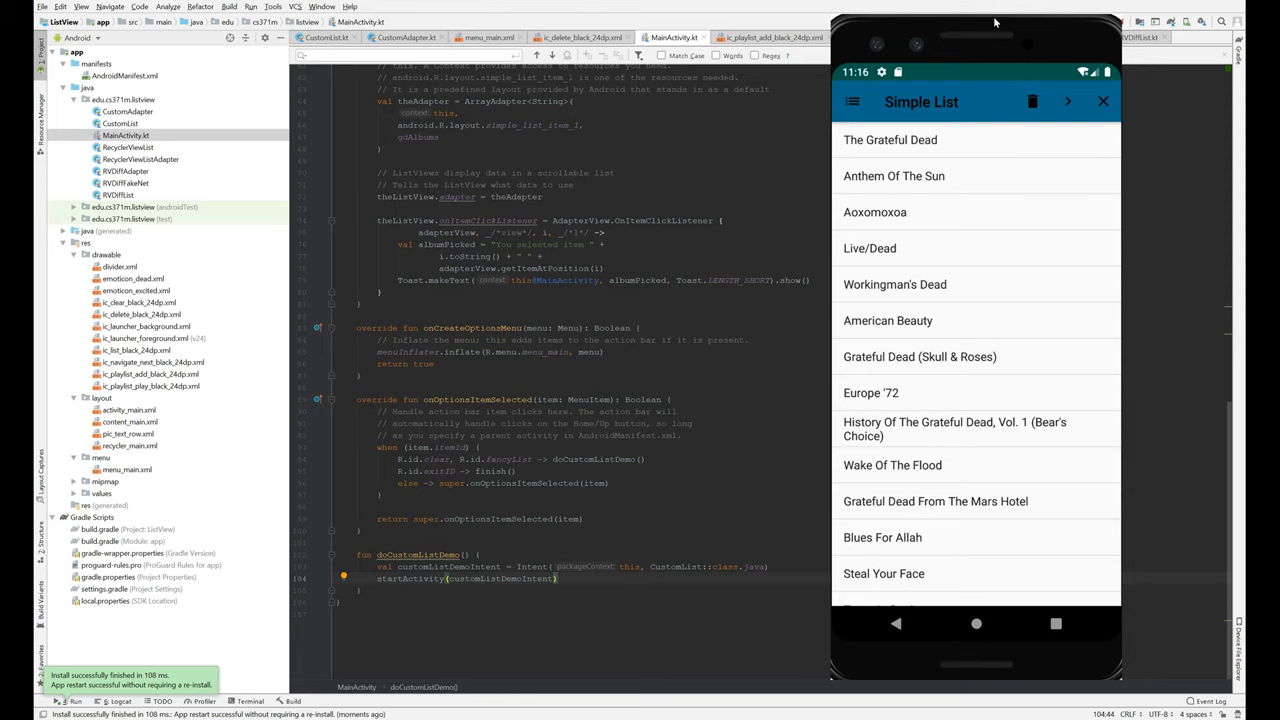
{"action": "mouse_move", "coordinate": [900, 320]}
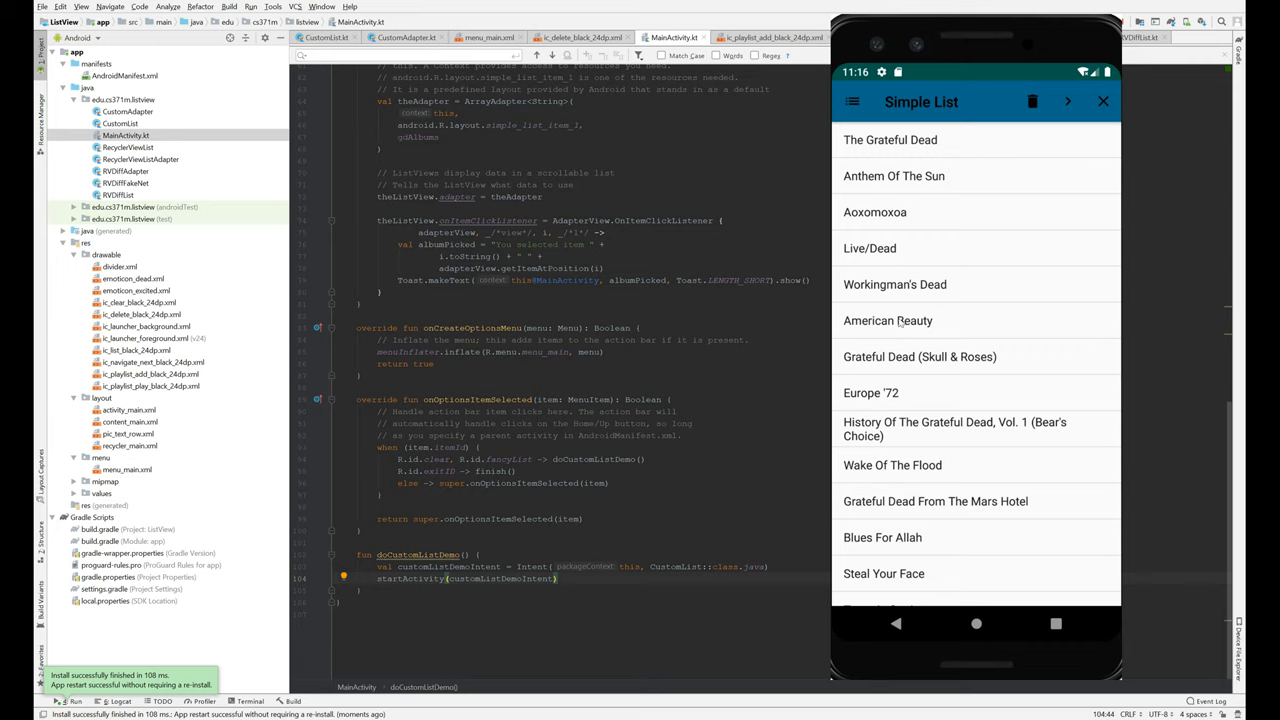